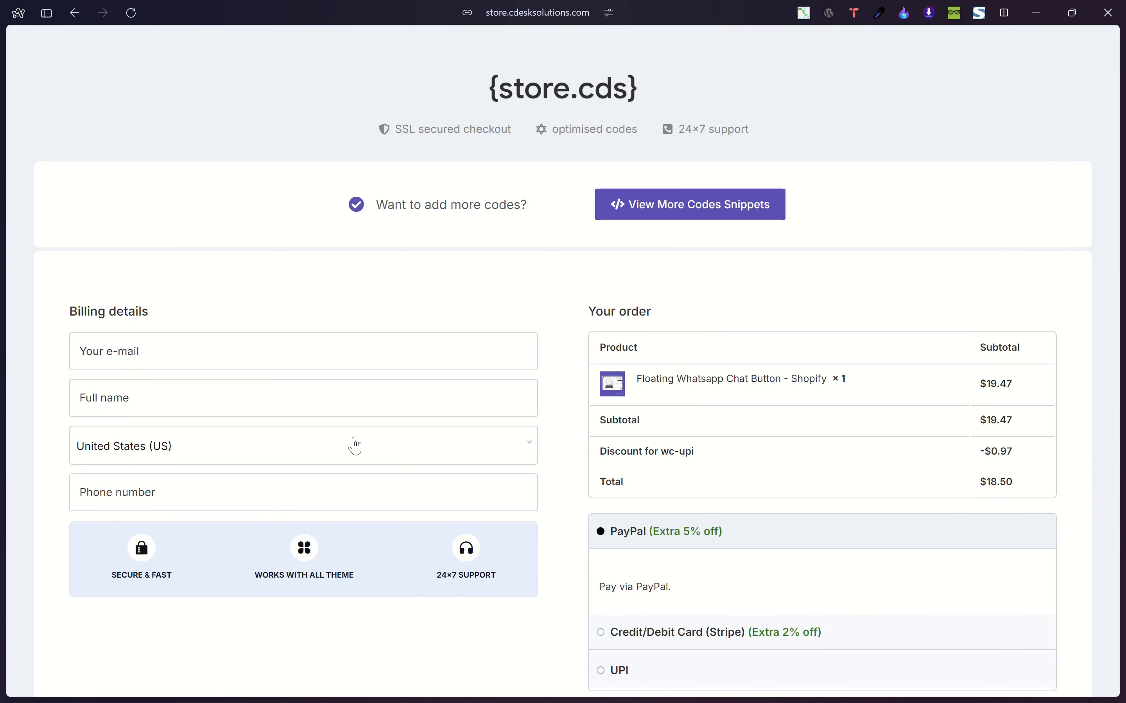
- Set the billing country to India so totals show in rupees and UPI appears
{"action": "left_click", "coordinate": [303, 446]}
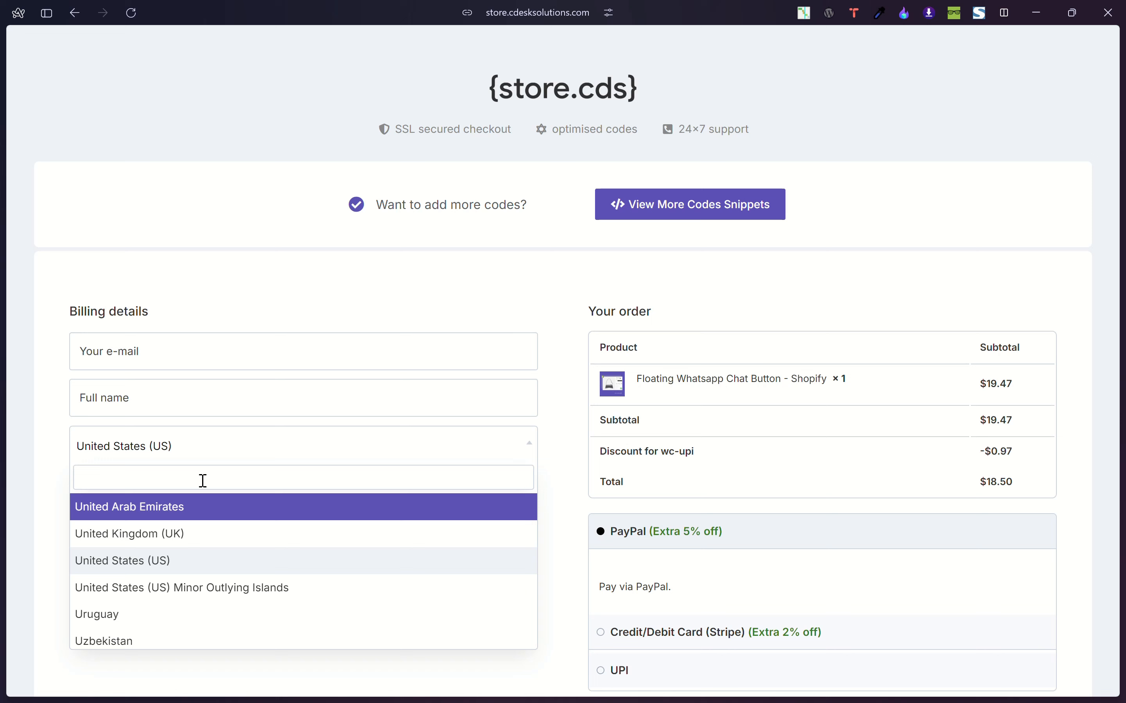
{"action": "type", "text": "india"}
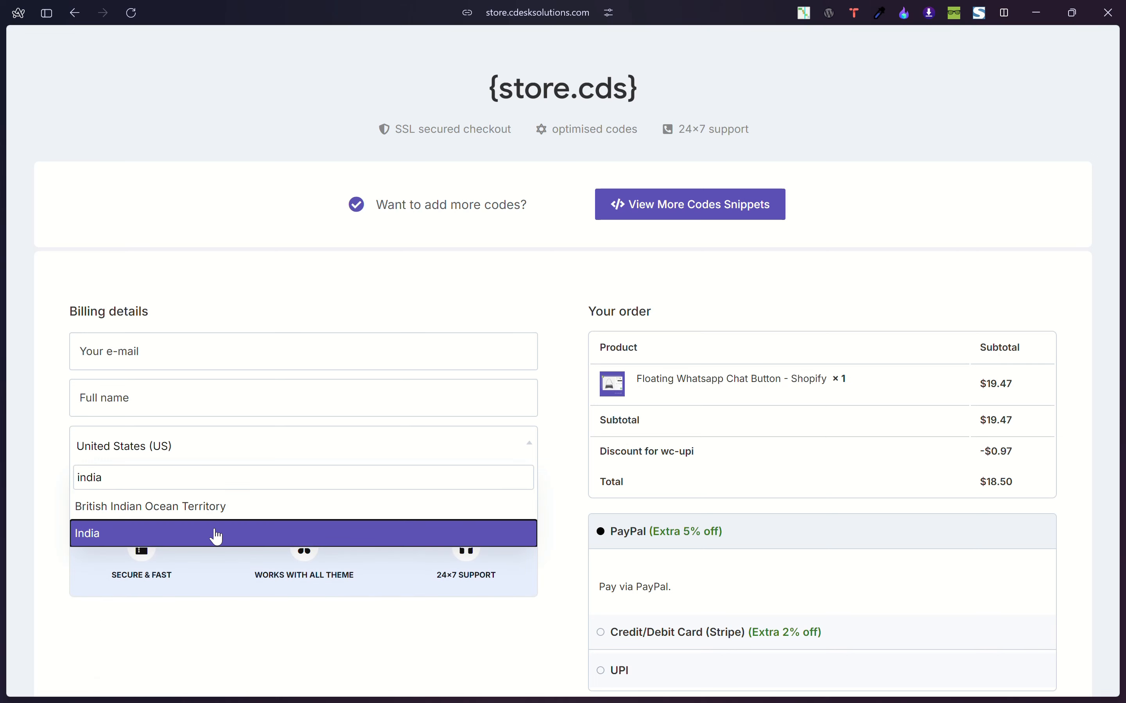
{"action": "left_click", "coordinate": [86, 532]}
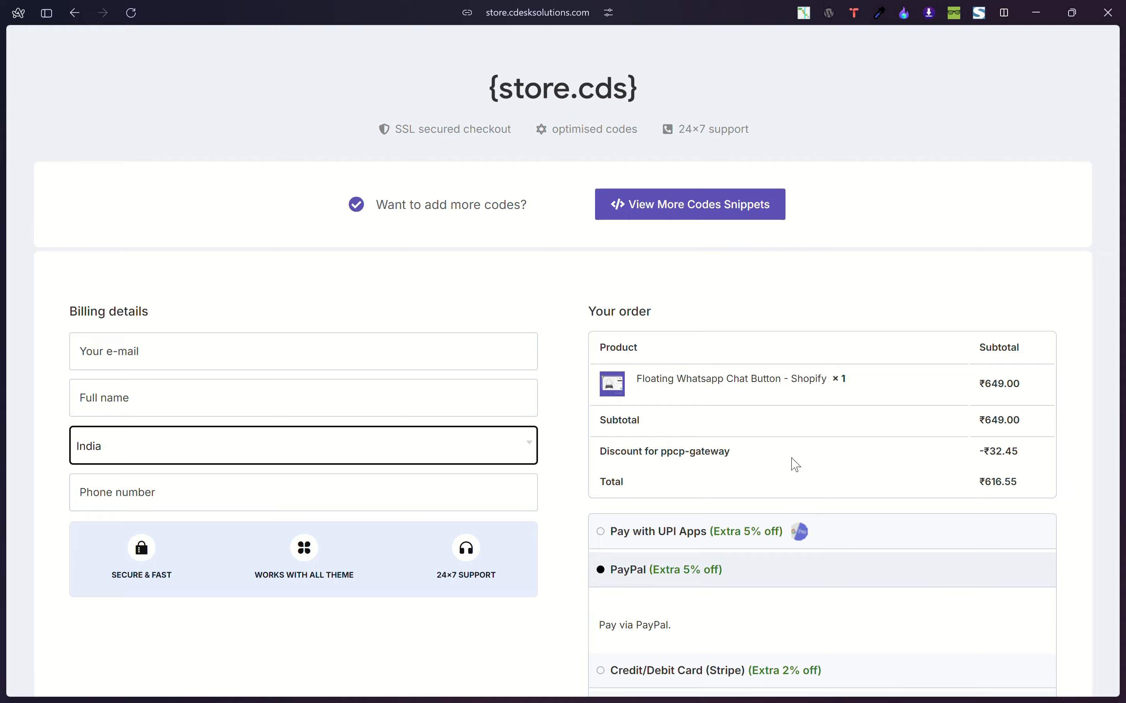
{"action": "mouse_move", "coordinate": [564, 349]}
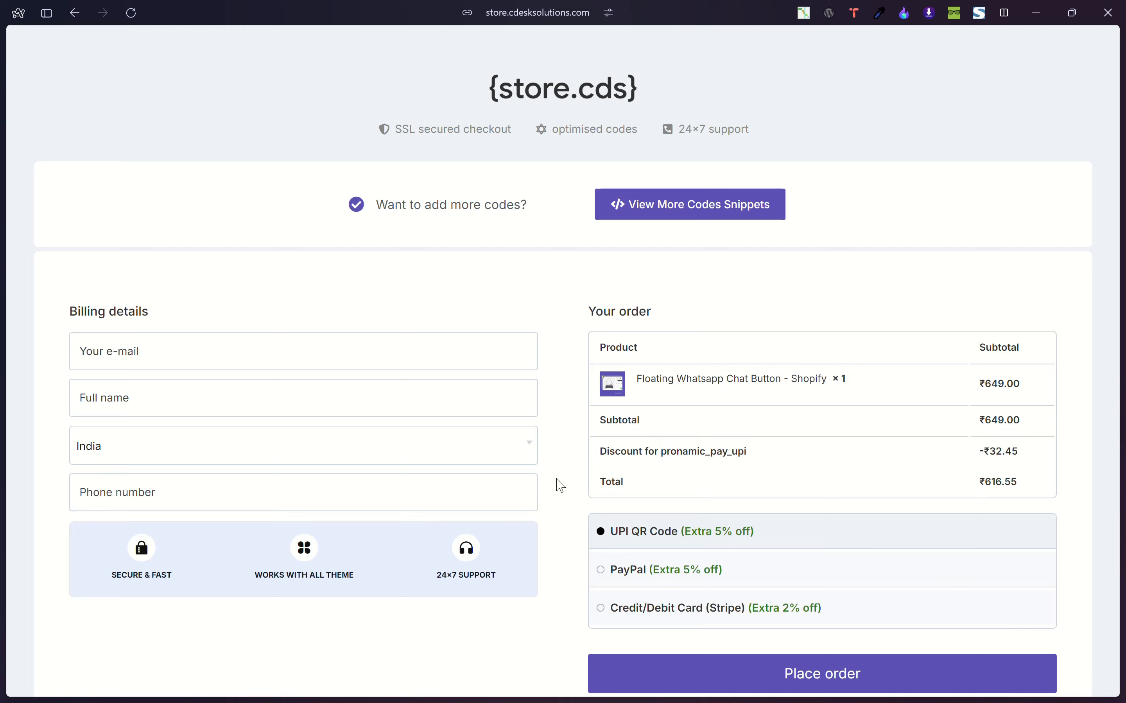
{"action": "scroll", "scroll_direction": "down", "scroll_amount": 3}
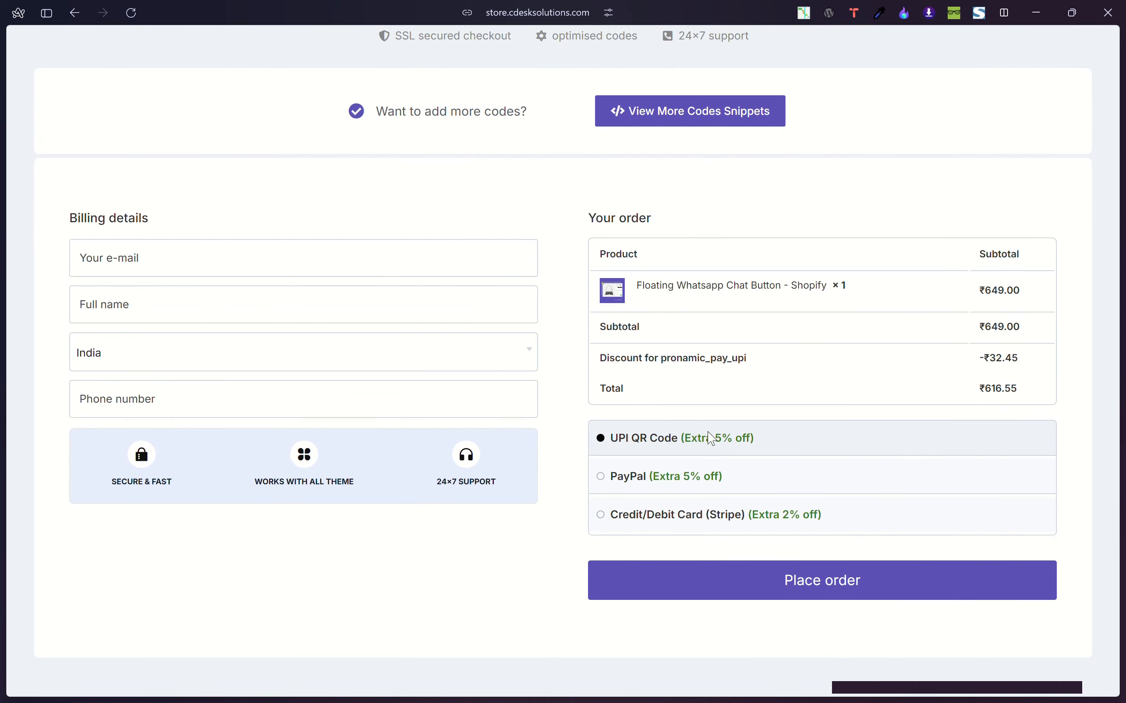
{"action": "mouse_move", "coordinate": [690, 448]}
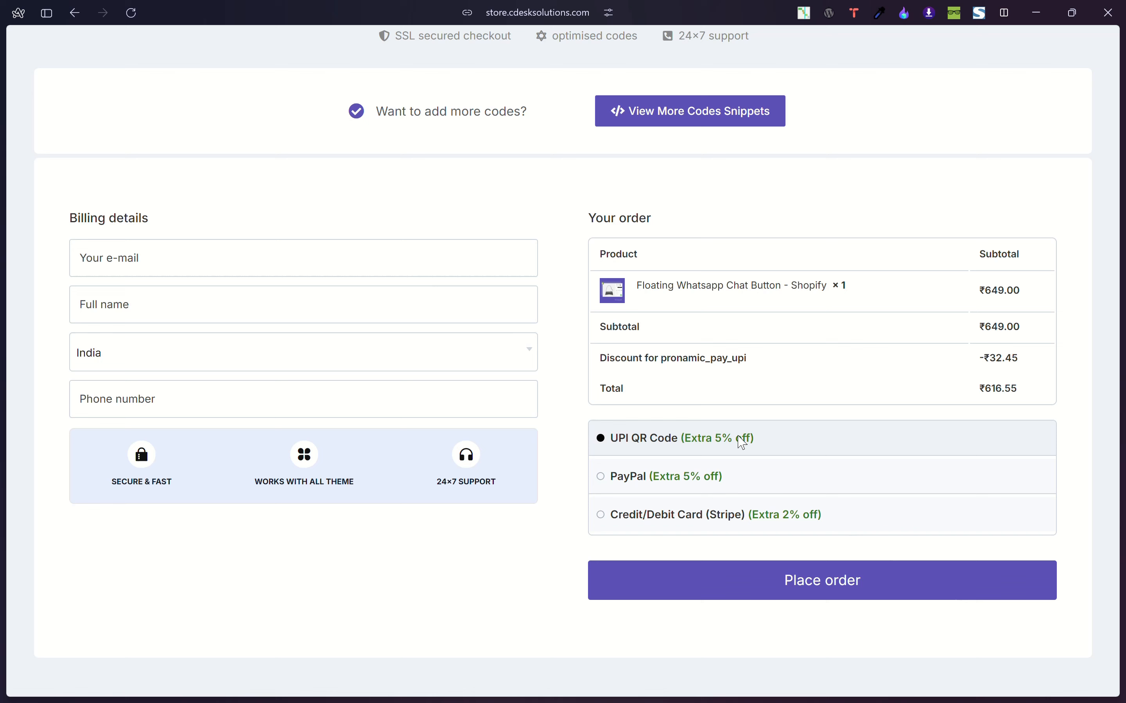
{"action": "mouse_move", "coordinate": [779, 442]}
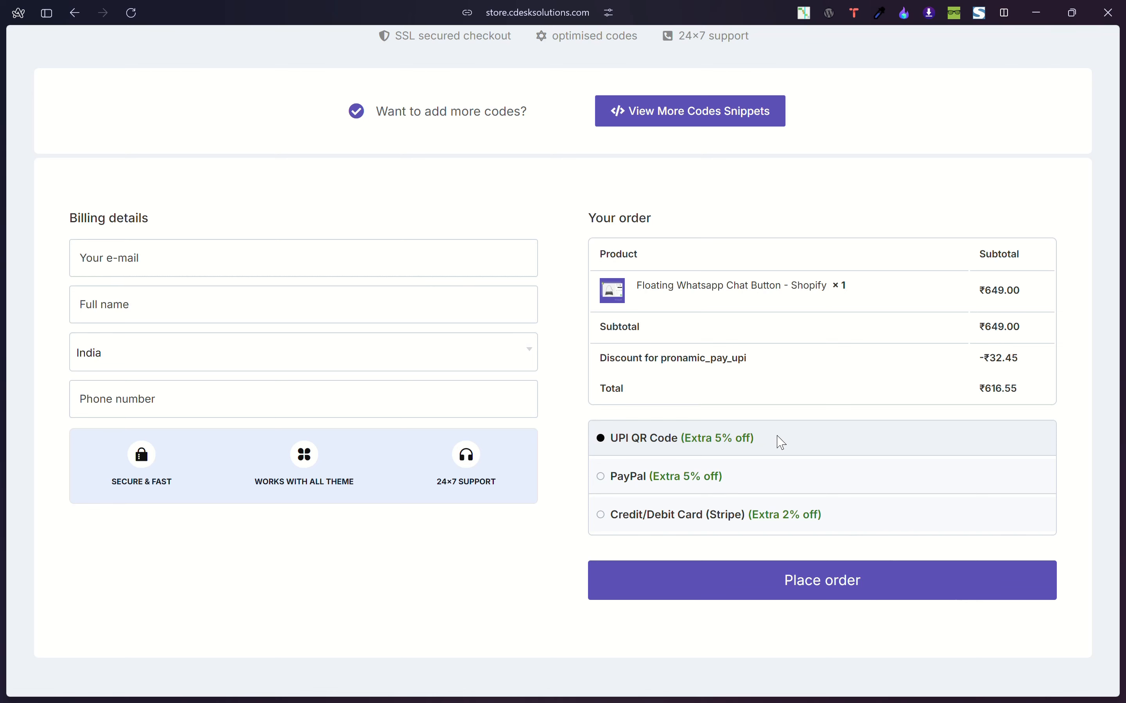
{"action": "left_click", "coordinate": [304, 352]}
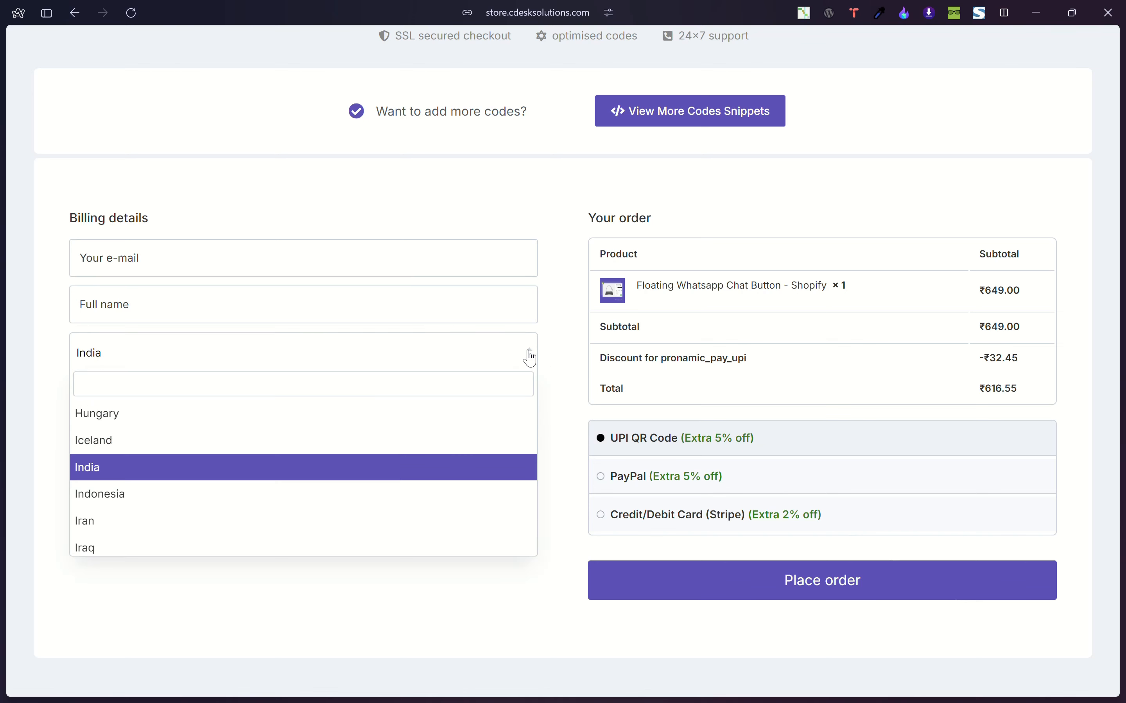
{"action": "left_click", "coordinate": [93, 440]}
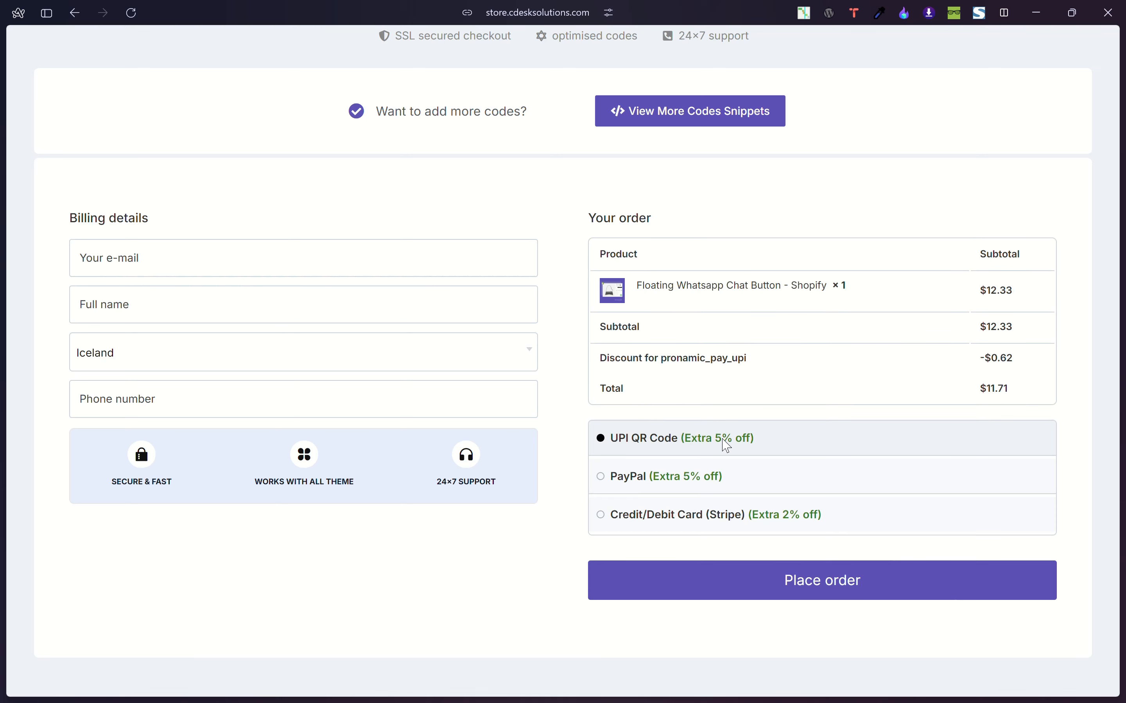
{"action": "mouse_move", "coordinate": [763, 443]}
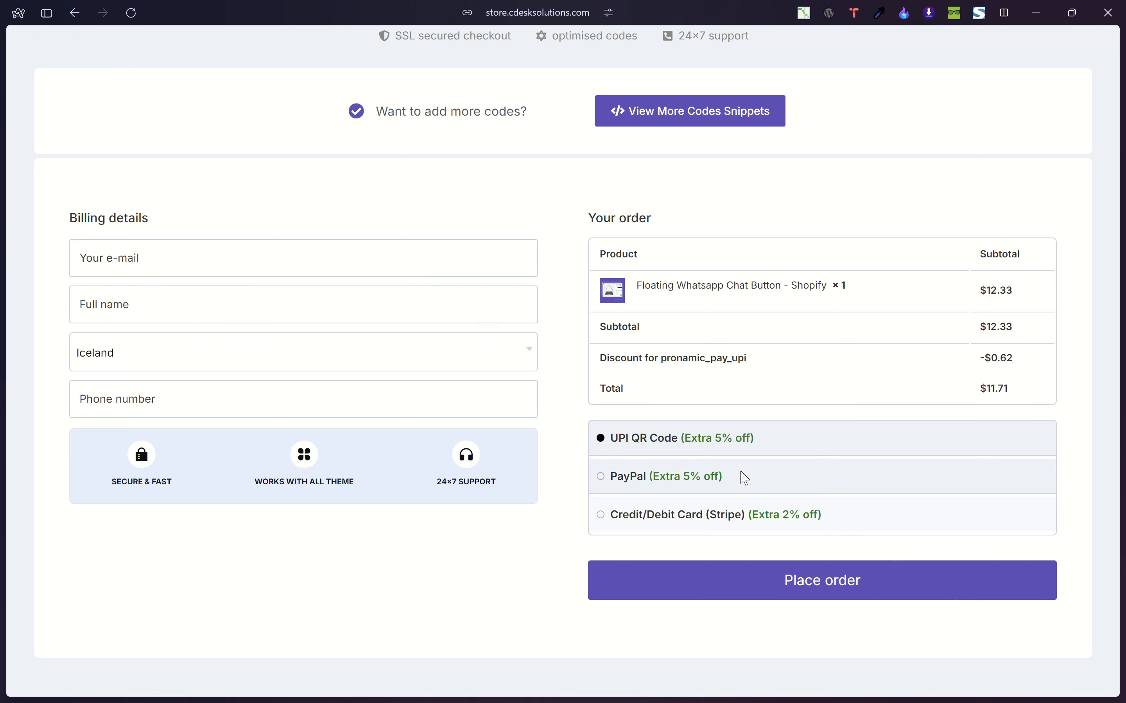
{"action": "mouse_move", "coordinate": [740, 476]}
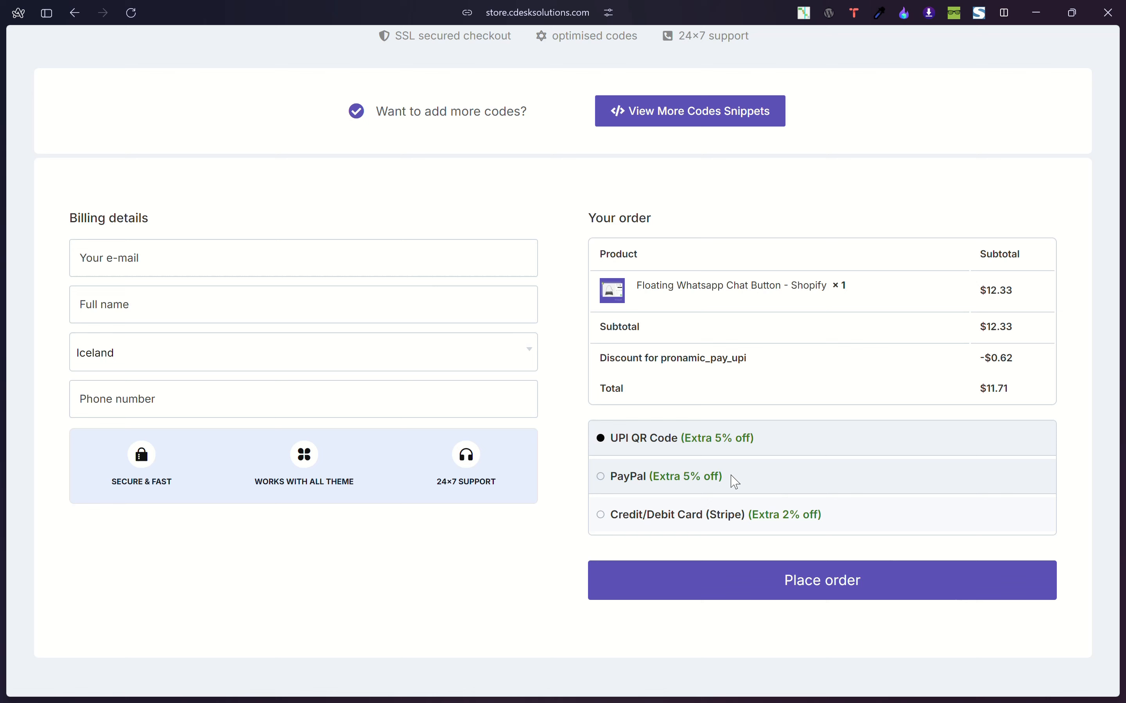
{"action": "left_click", "coordinate": [302, 353]}
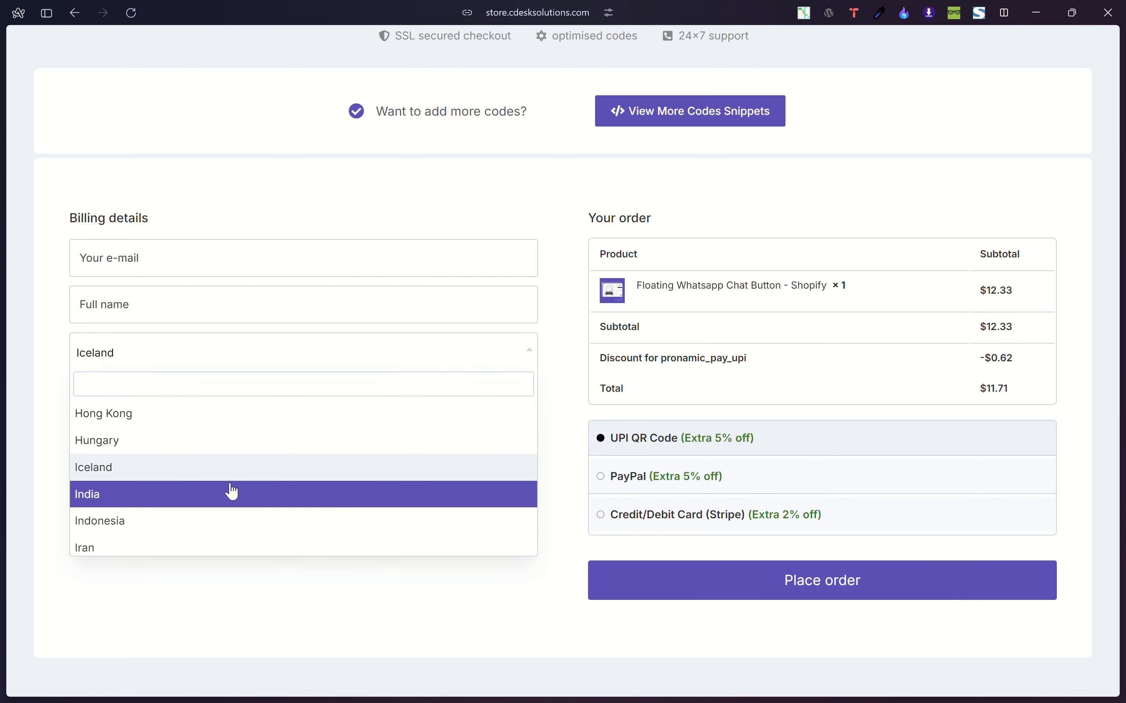
{"action": "left_click", "coordinate": [87, 494]}
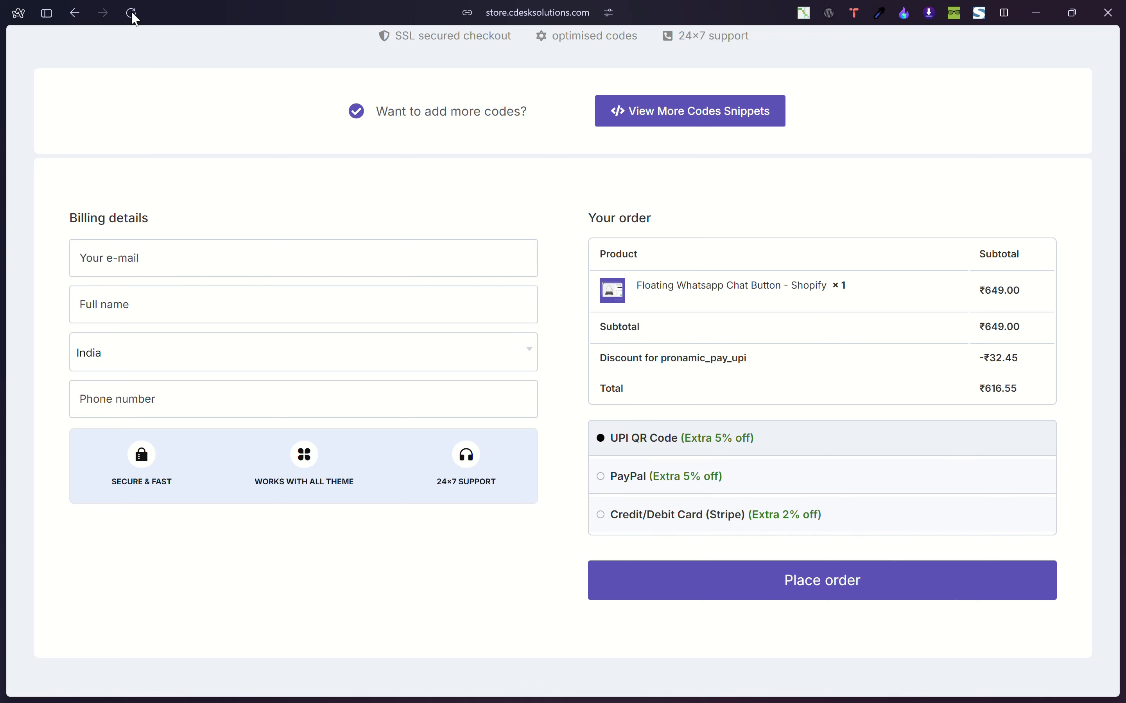
{"action": "mouse_move", "coordinate": [132, 13]}
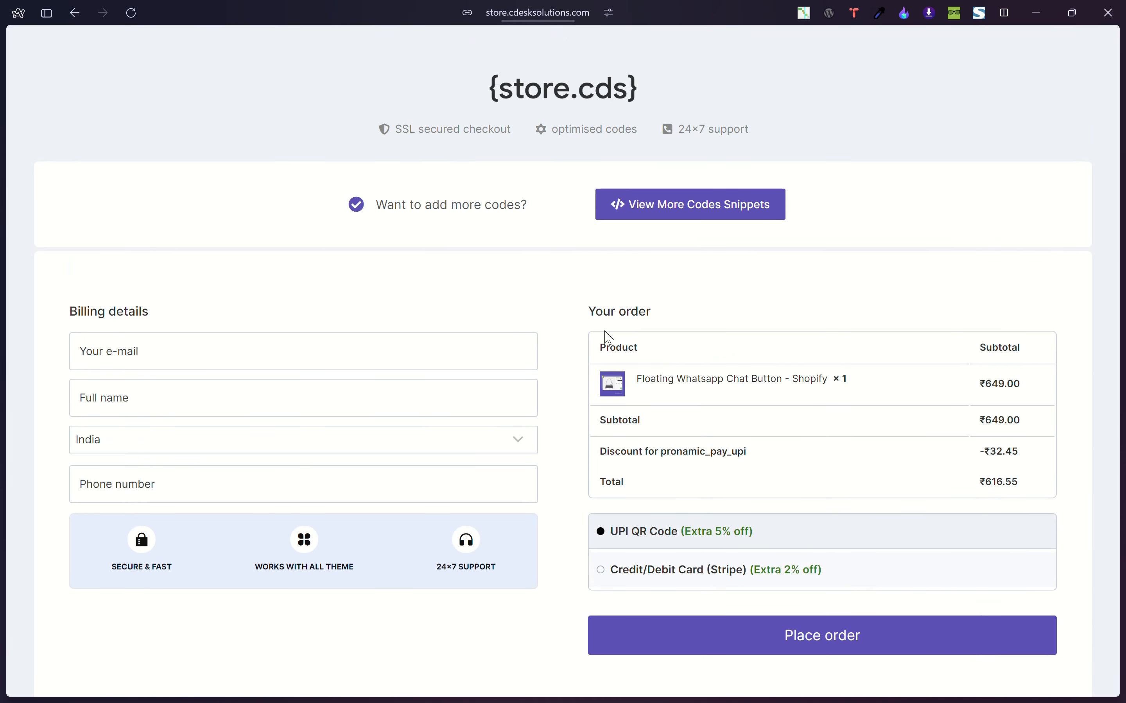
- Switch the billing country to Iceland, leaving only PayPal and Stripe at $11.71
{"action": "scroll", "scroll_direction": "down", "scroll_amount": 3}
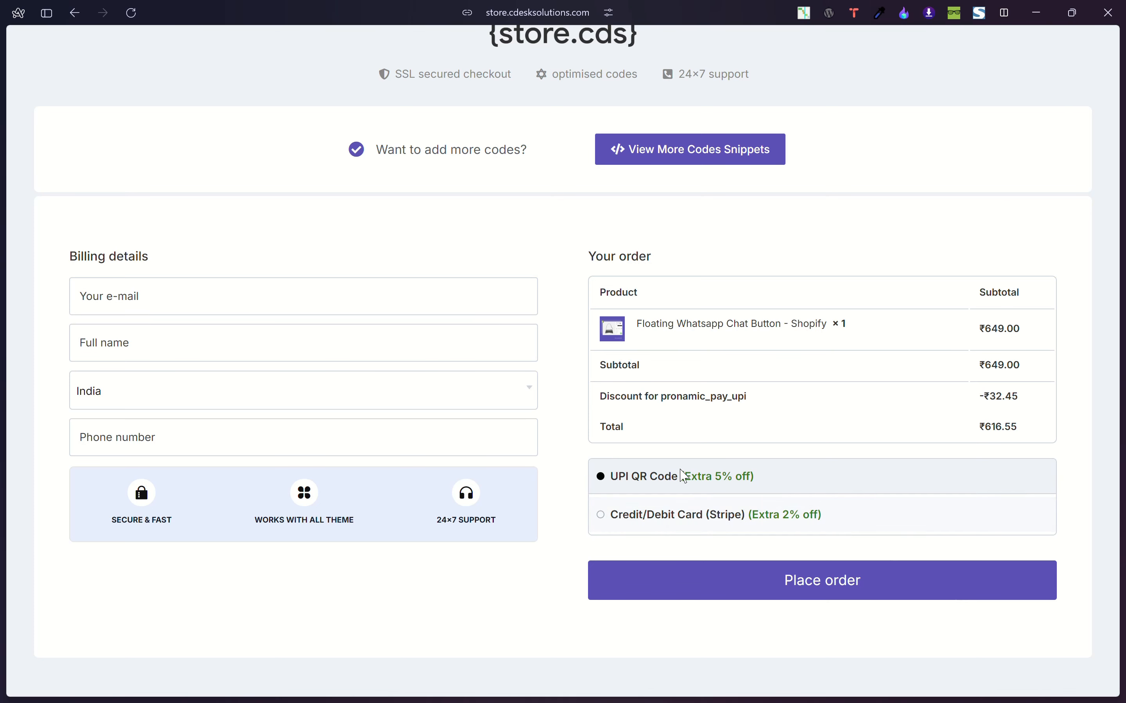
{"action": "left_click", "coordinate": [302, 391]}
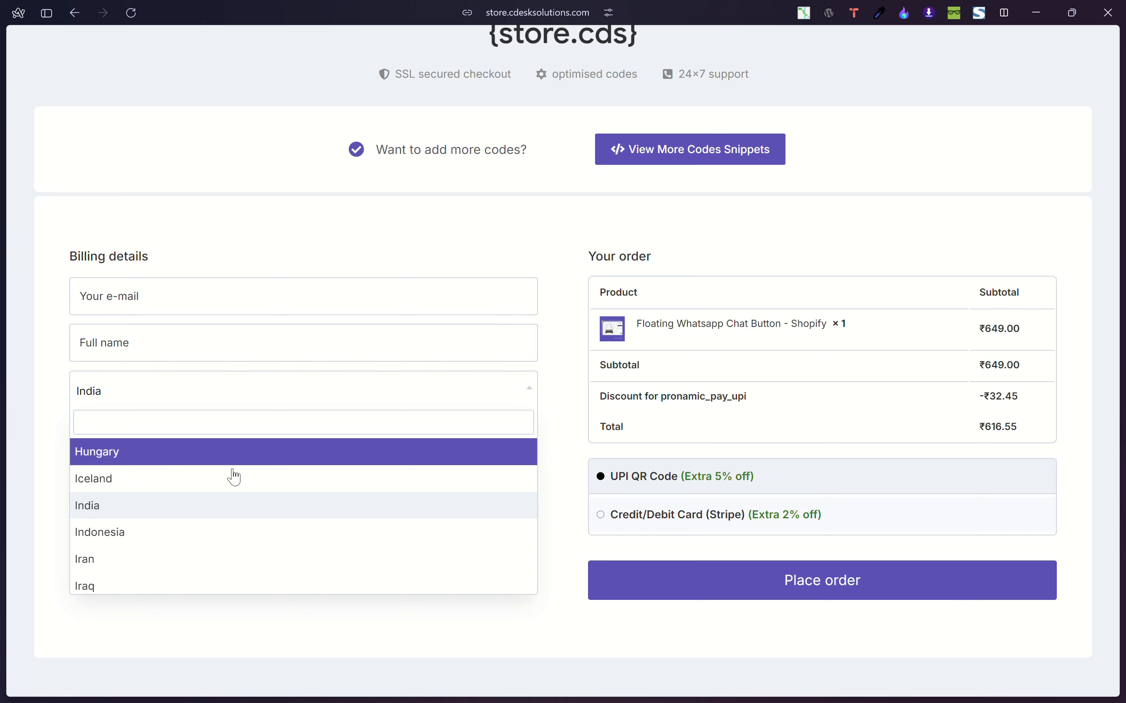
{"action": "left_click", "coordinate": [93, 479]}
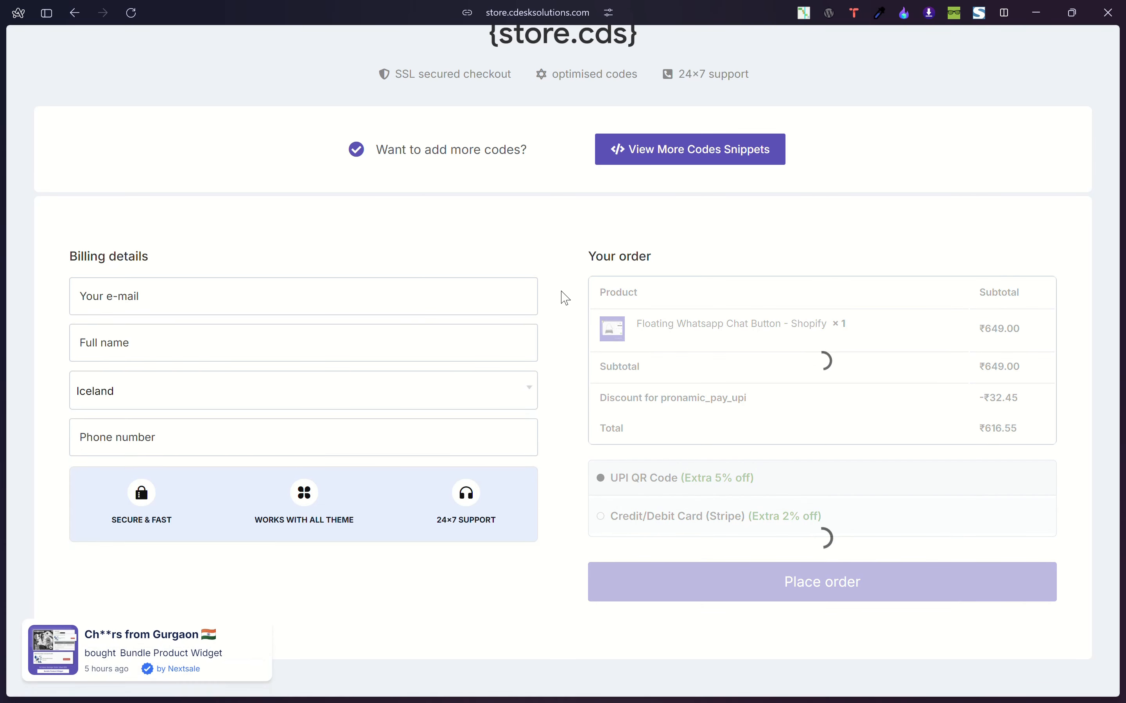
{"action": "left_click", "coordinate": [631, 478]}
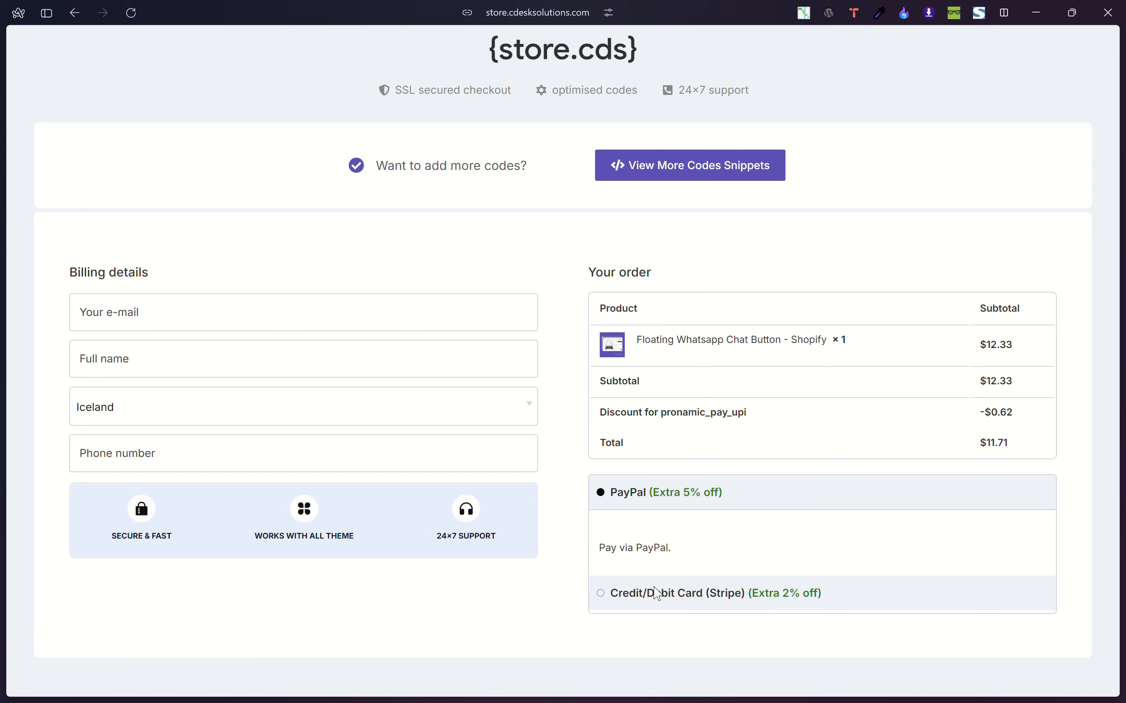
{"action": "mouse_move", "coordinate": [557, 406]}
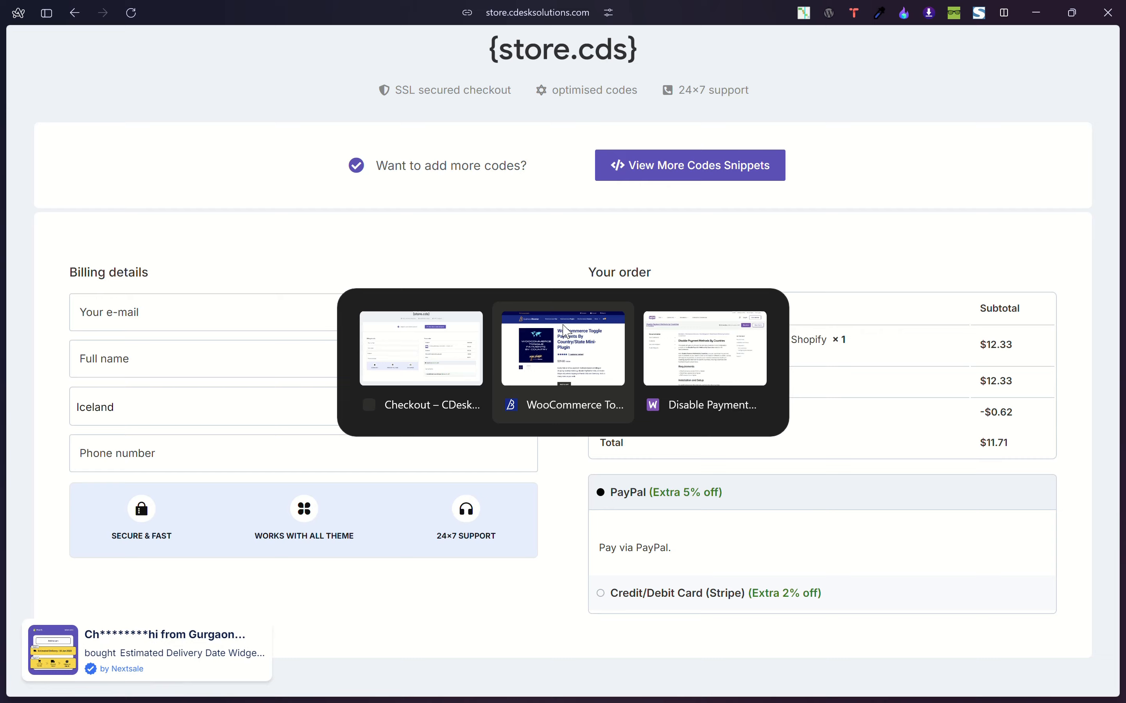
- Review Business Bloomer's toggle-payments plugin, then view Disable Payment Methods by Countries ($29 yearly)
{"action": "left_click", "coordinate": [563, 347]}
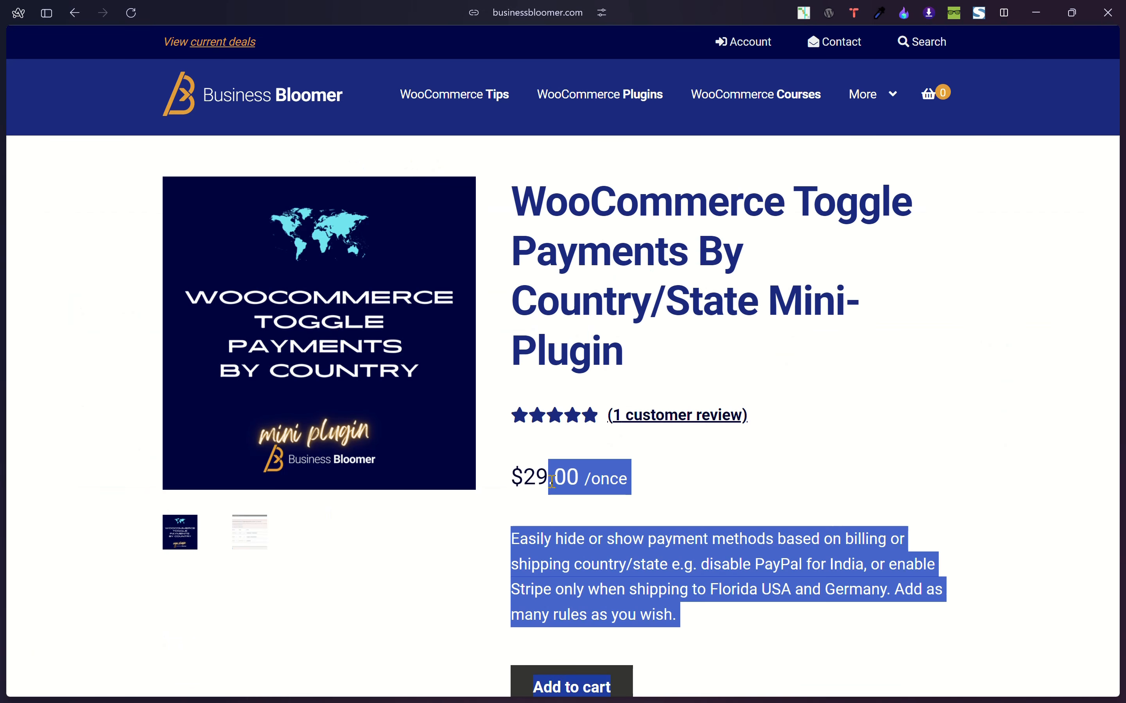
{"action": "left_click", "coordinate": [503, 381]}
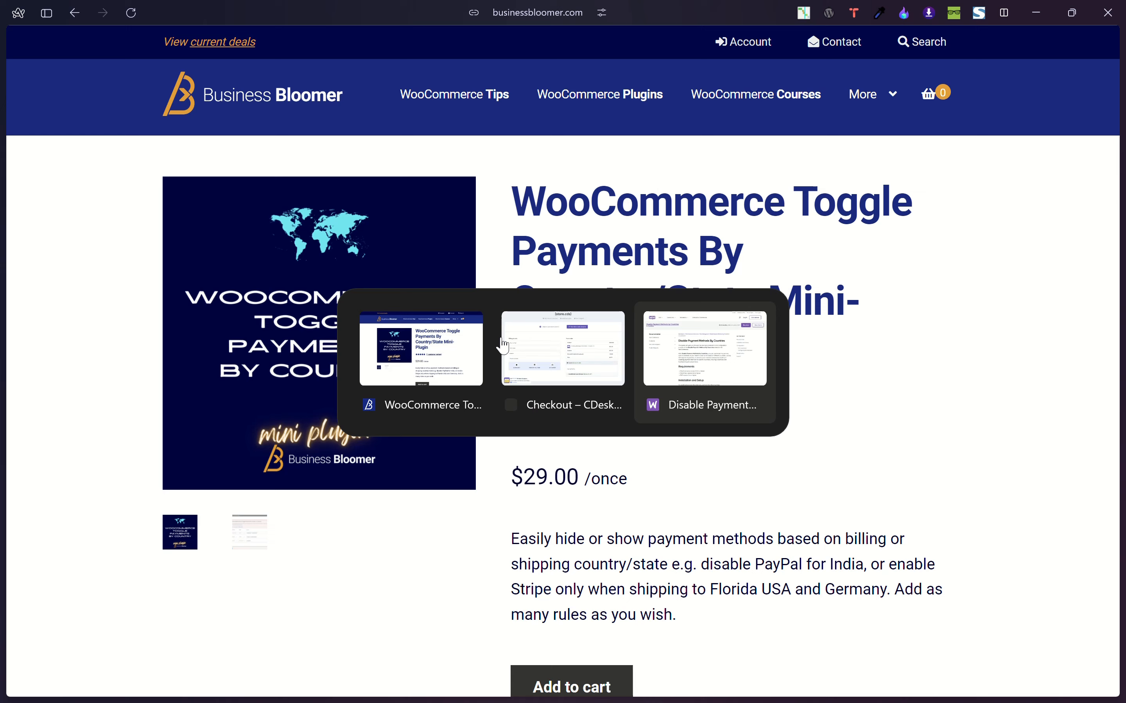
{"action": "left_click", "coordinate": [704, 348]}
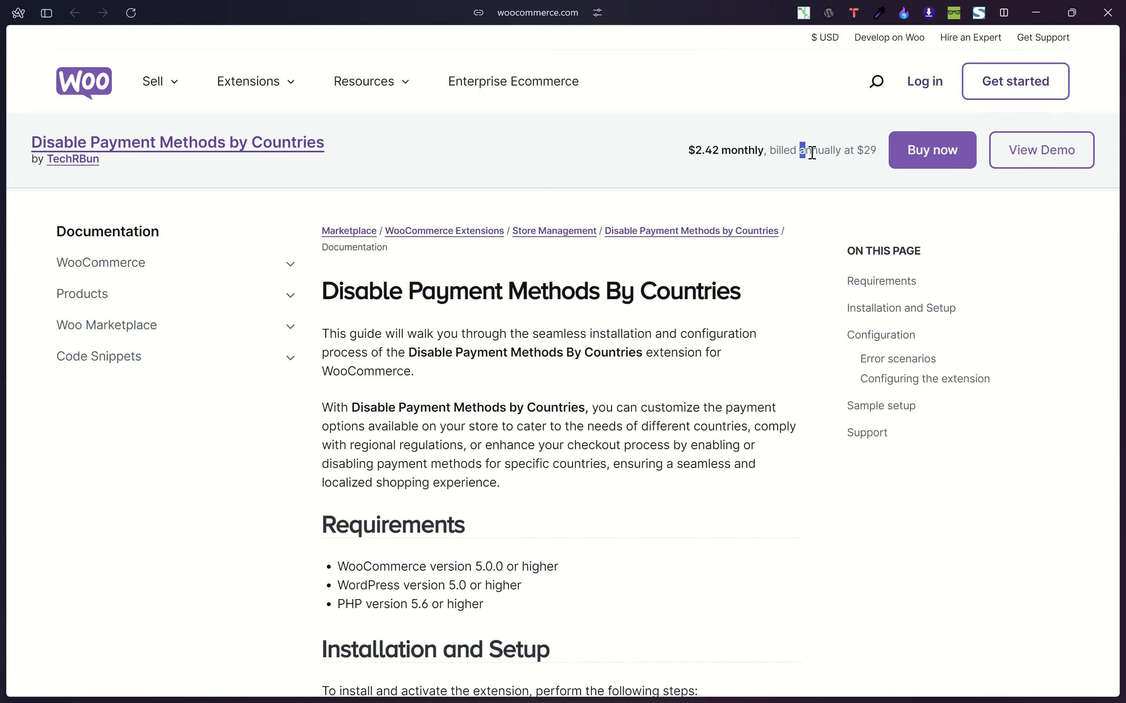
{"action": "mouse_move", "coordinate": [796, 208]}
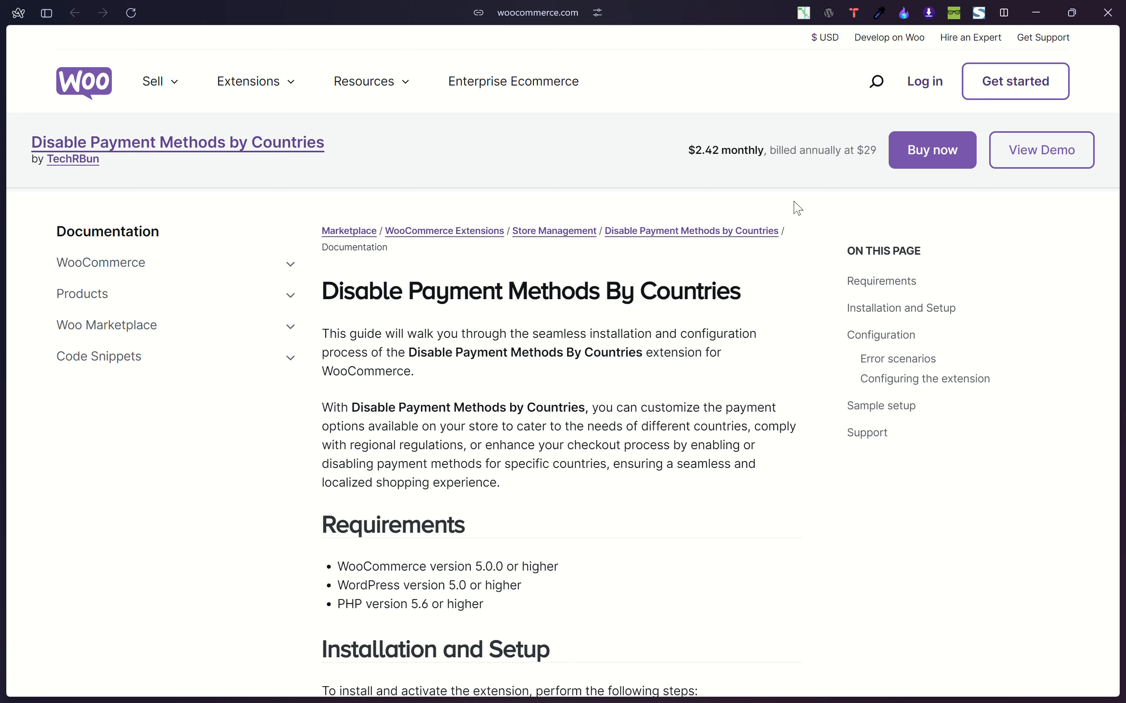
{"action": "mouse_move", "coordinate": [652, 151]}
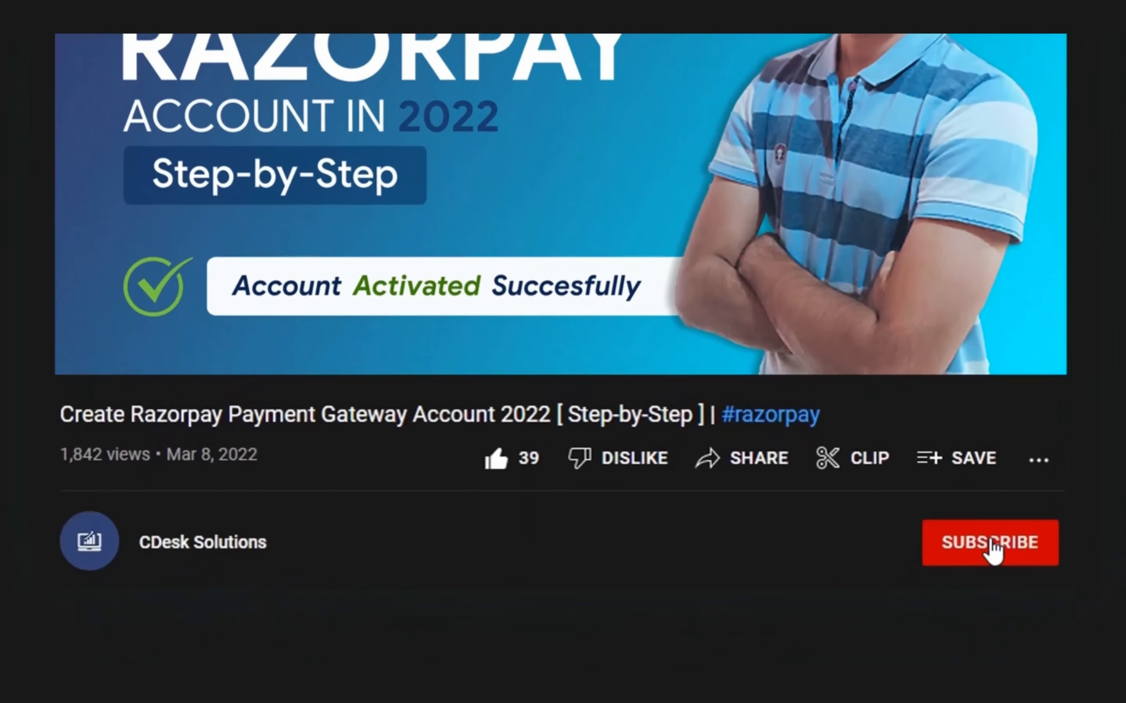
- Subscribe to the CDesk Solutions channel with notifications turned on
{"action": "left_click", "coordinate": [989, 543]}
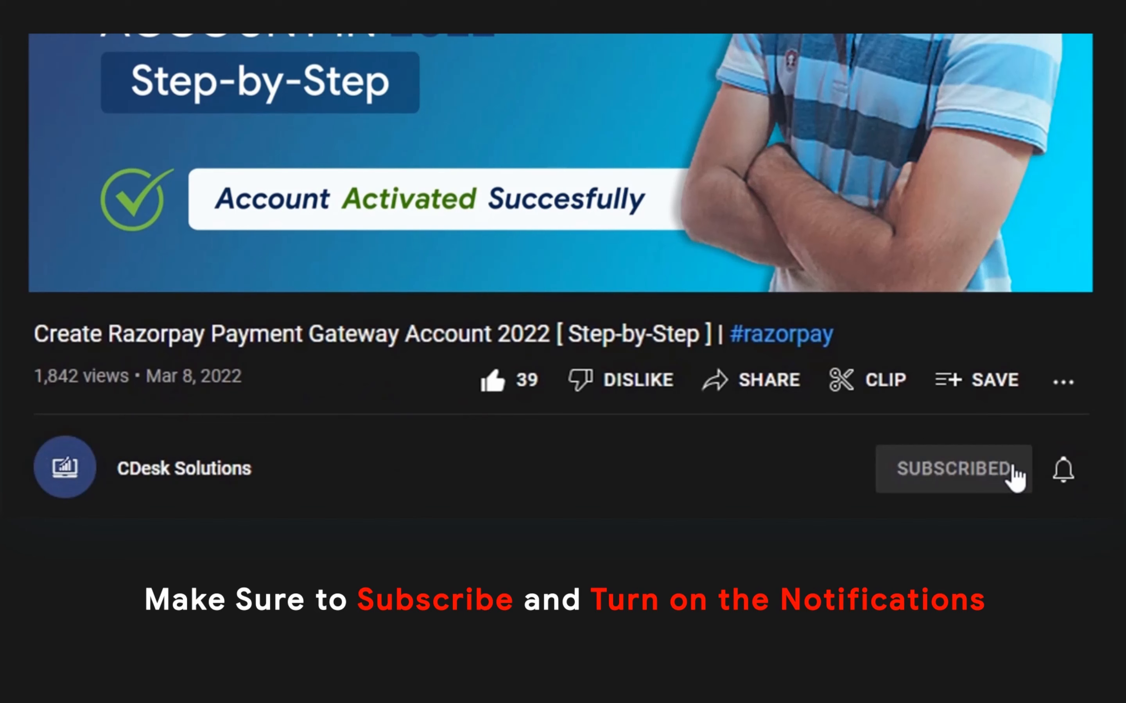
{"action": "left_click", "coordinate": [1063, 469]}
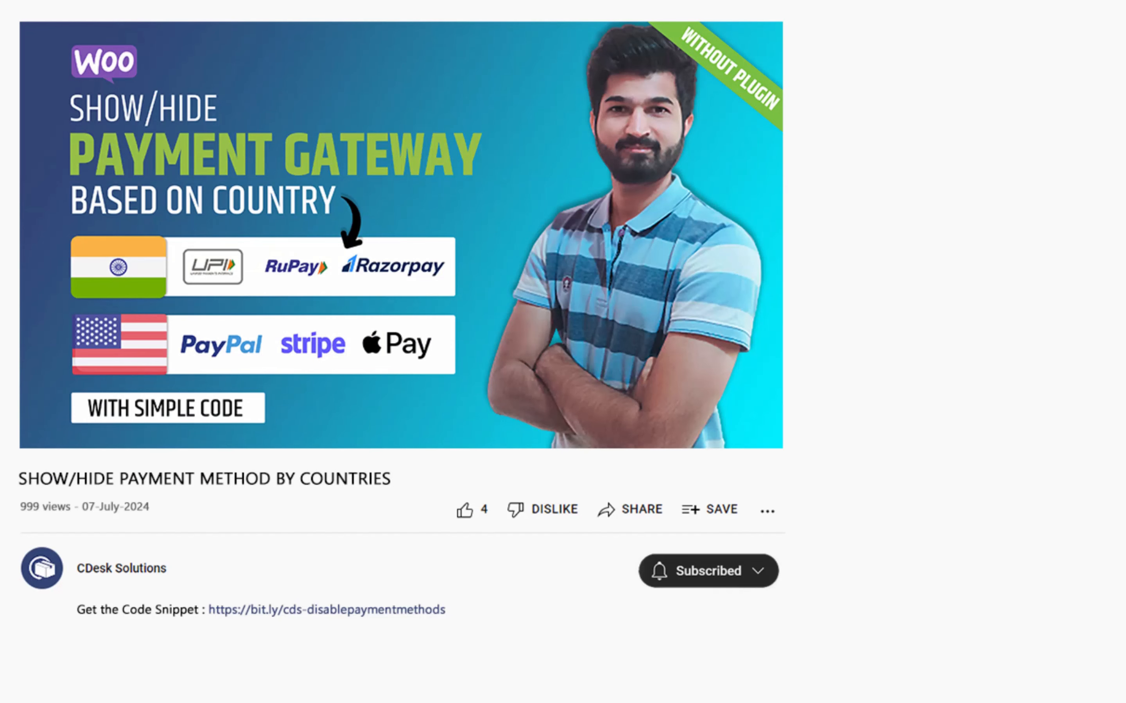
{"action": "scroll", "scroll_direction": "down", "scroll_amount": 3}
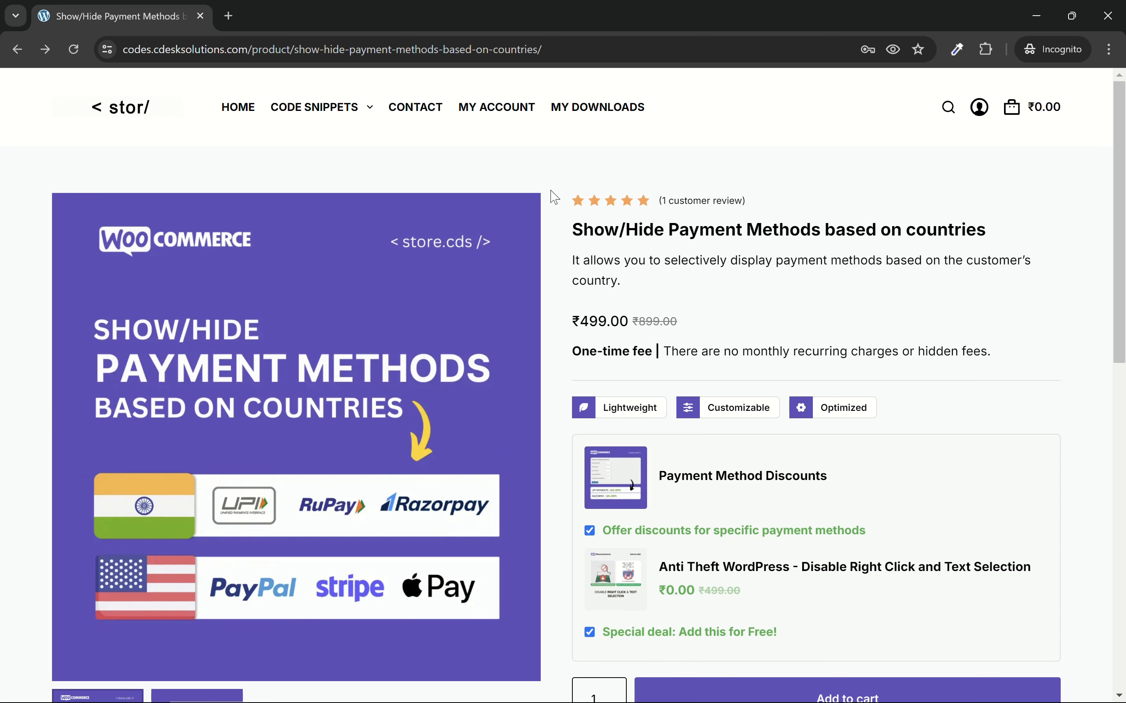
- Add the Show/Hide Payment Methods snippet to the cart and proceed to checkout
{"action": "scroll", "scroll_direction": "down", "scroll_amount": 3}
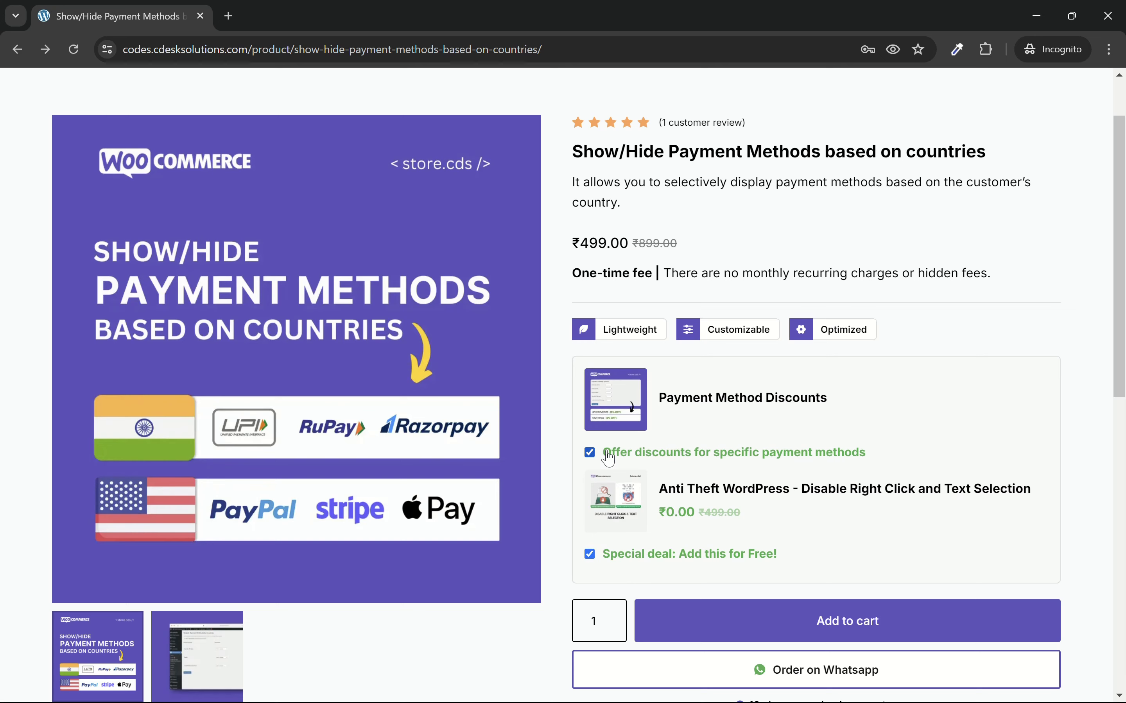
{"action": "scroll", "scroll_direction": "down", "scroll_amount": 3}
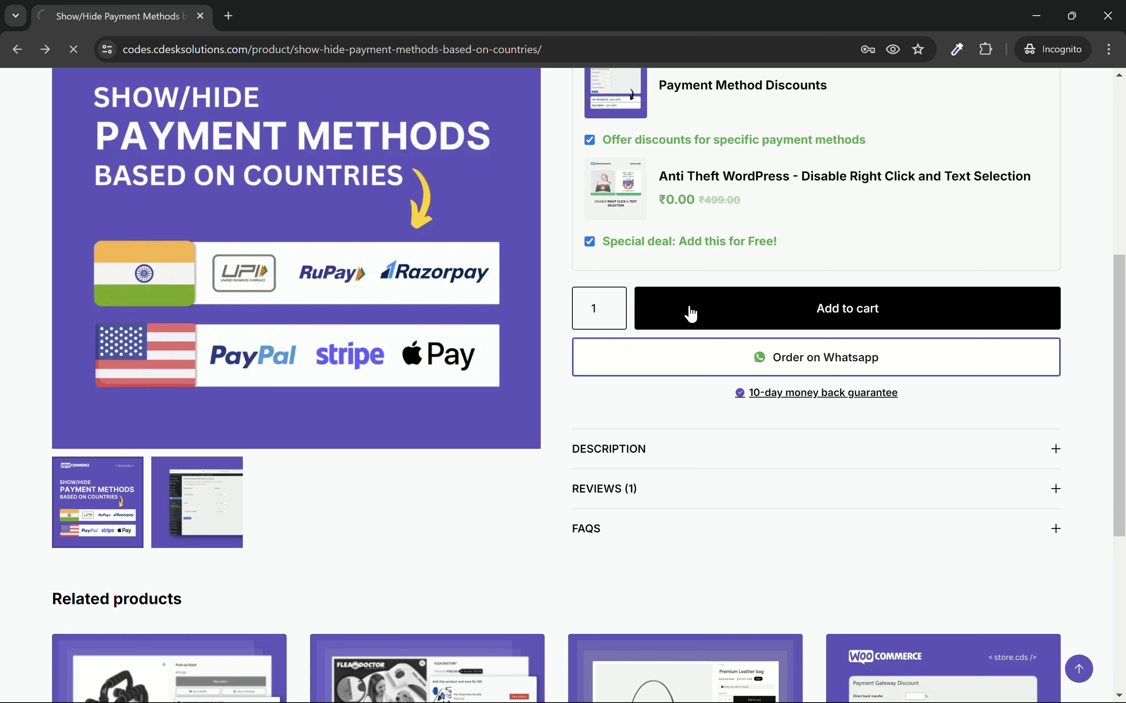
{"action": "left_click", "coordinate": [847, 308]}
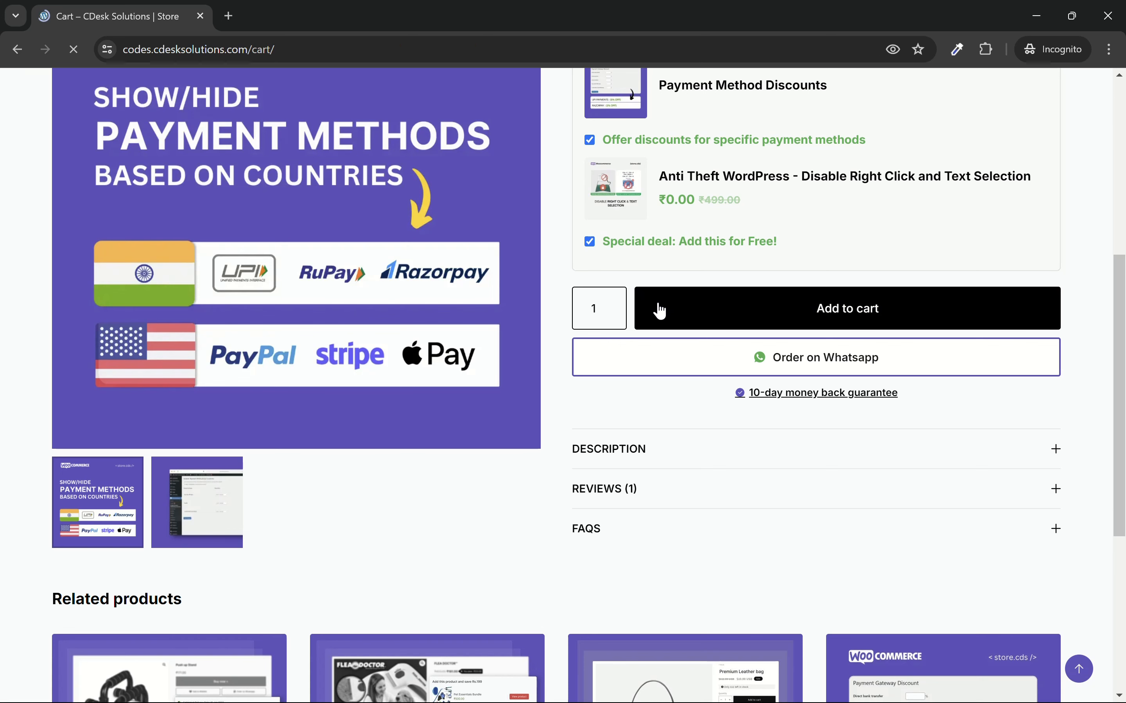
{"action": "left_click", "coordinate": [846, 309]}
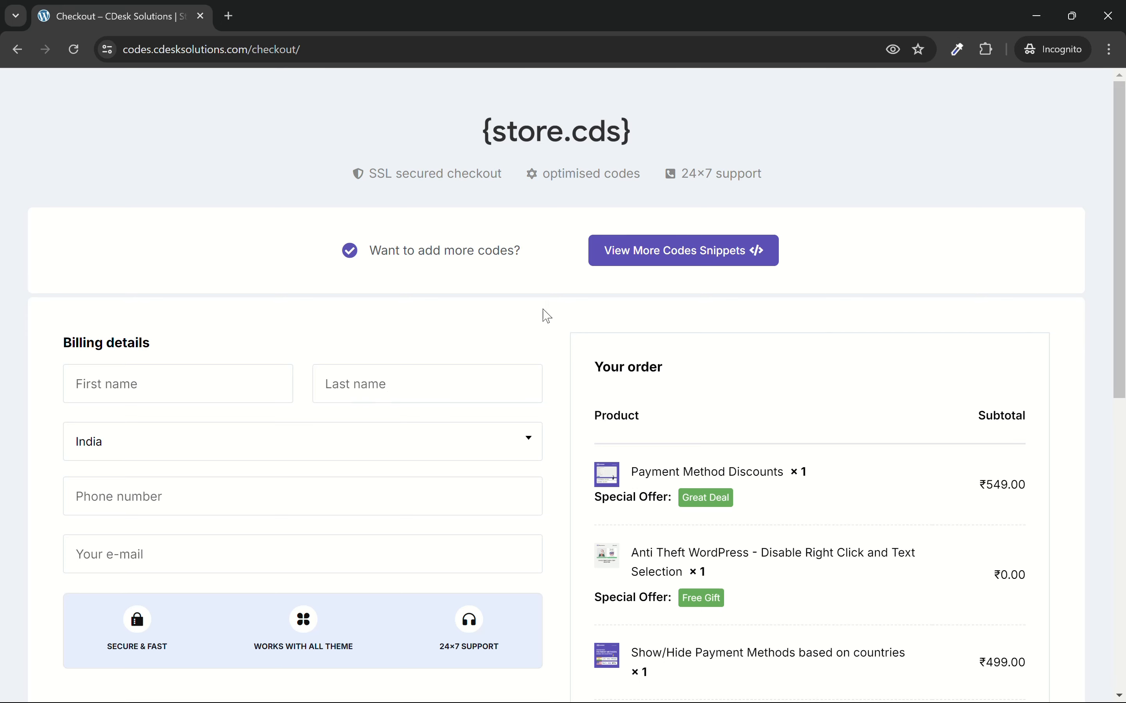
- Place order 55177 for ₹995.60 via UPI and start the snippet download
{"action": "scroll", "scroll_direction": "down", "scroll_amount": 3}
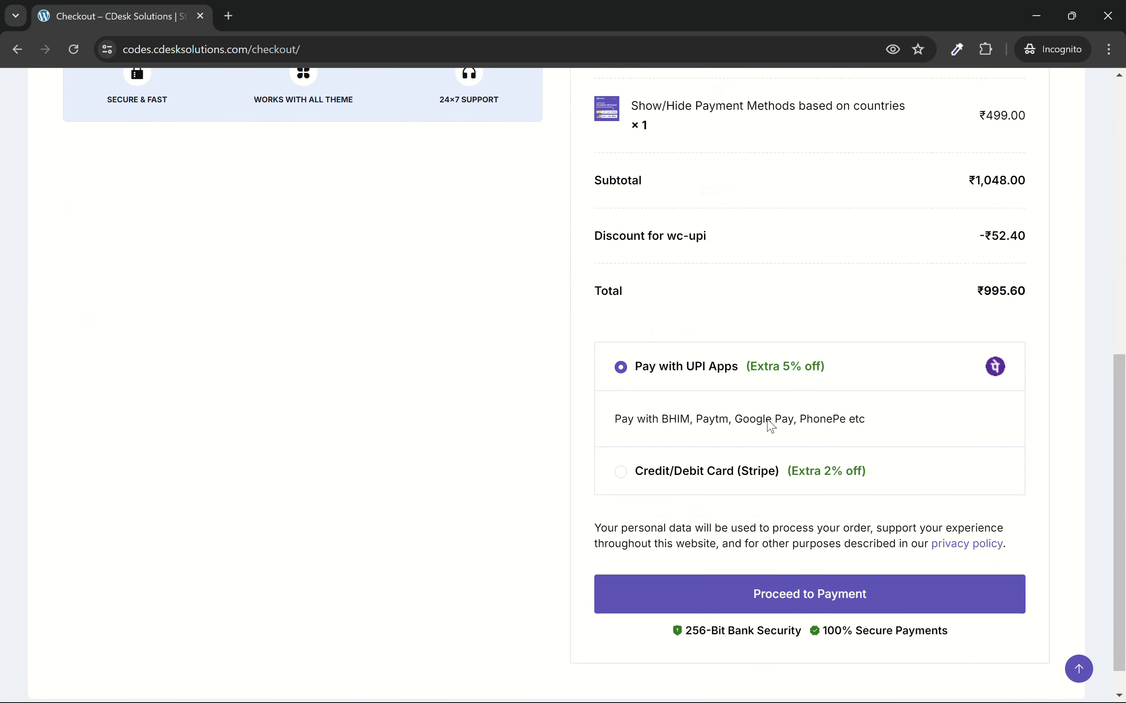
{"action": "left_click", "coordinate": [809, 594]}
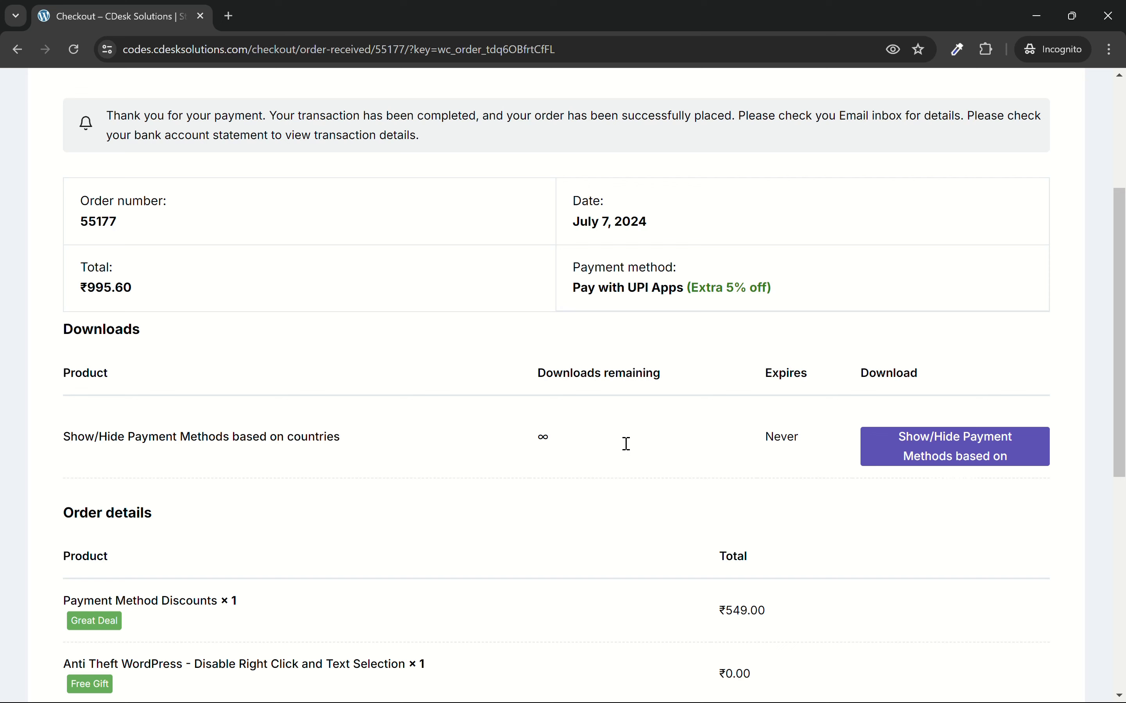
{"action": "mouse_move", "coordinate": [857, 453]}
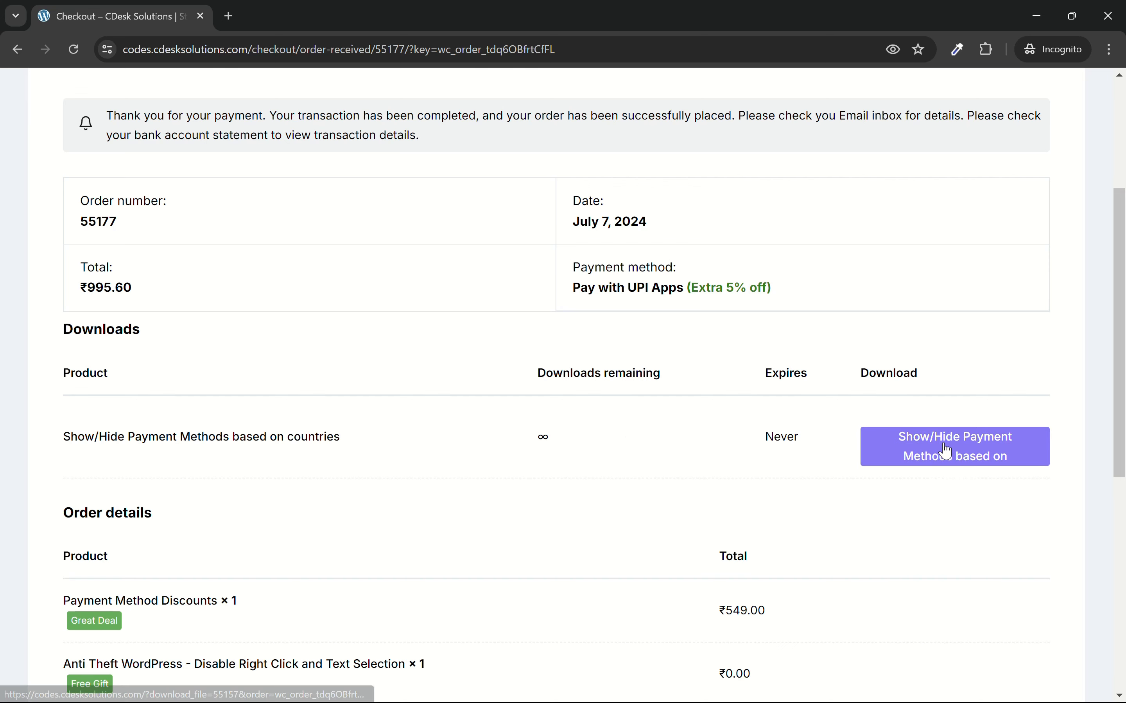
{"action": "left_click", "coordinate": [954, 445]}
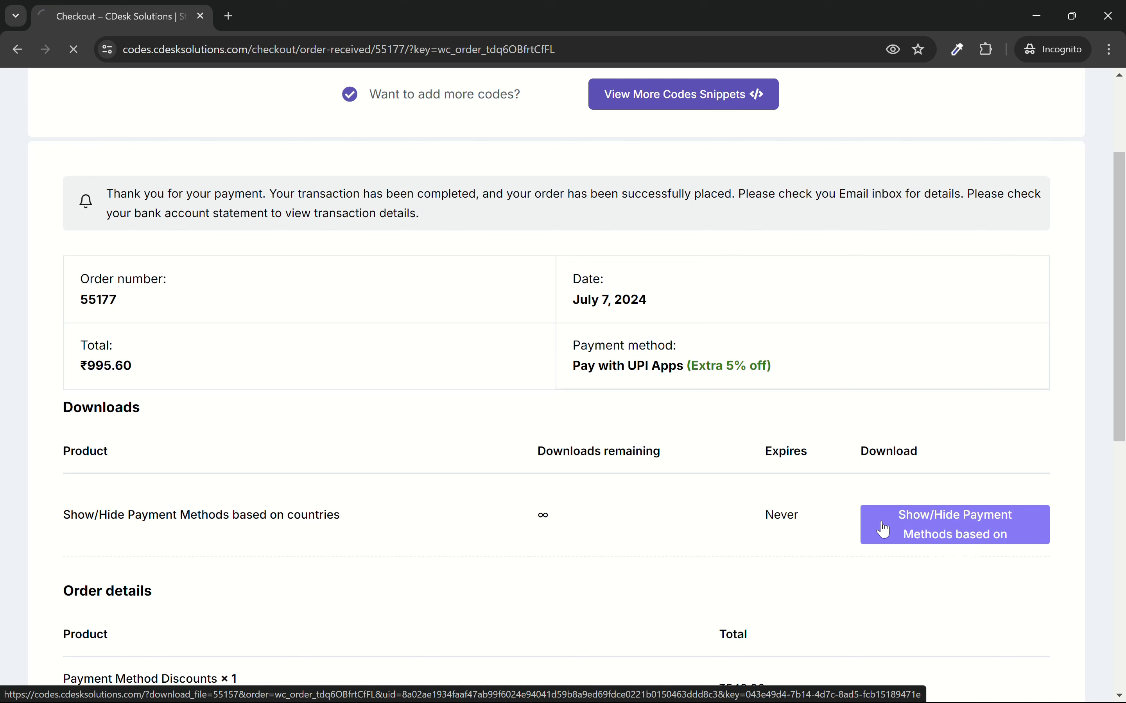
- Review the downloaded snippet PDF's code and setup steps, then return to WordPress admin
{"action": "left_click", "coordinate": [955, 524]}
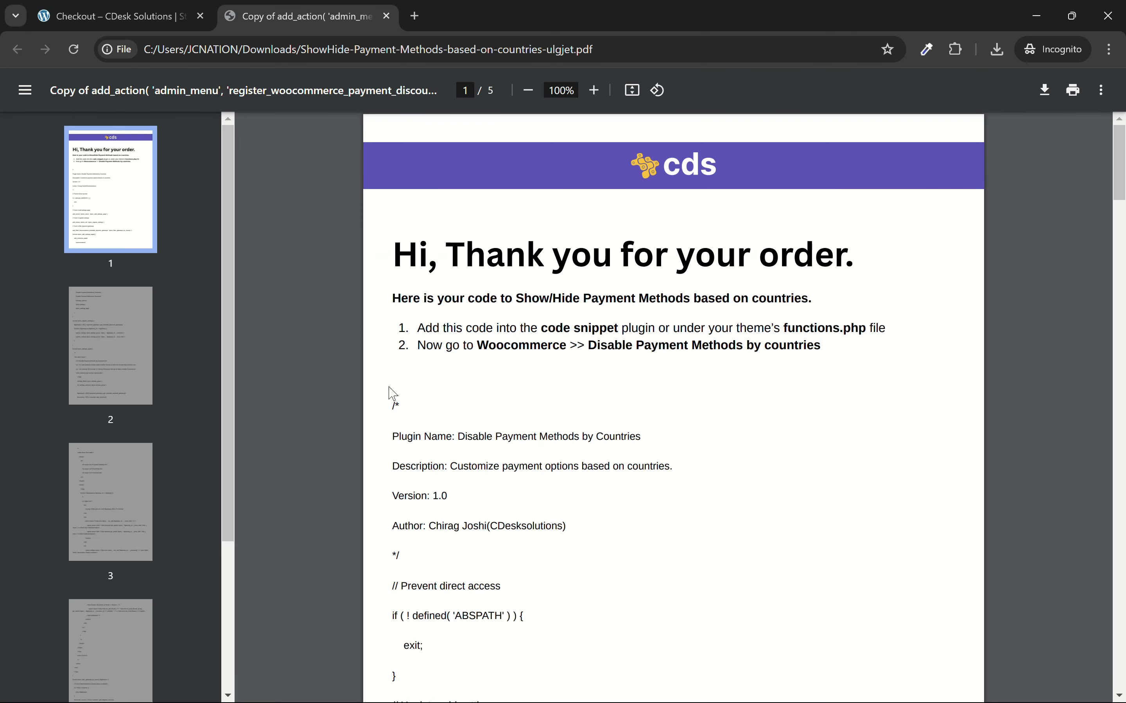
{"action": "left_click", "coordinate": [115, 15]}
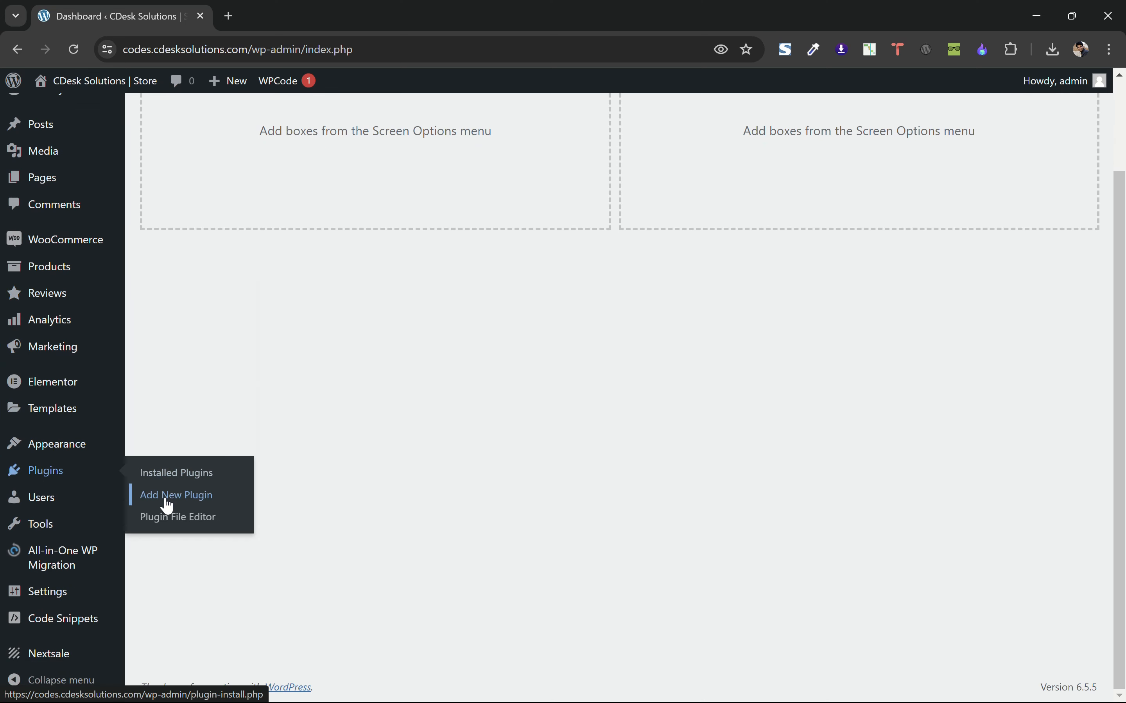
- Search the Add Plugins directory for "code snippets", where WPCode shows as active
{"action": "left_click", "coordinate": [174, 495]}
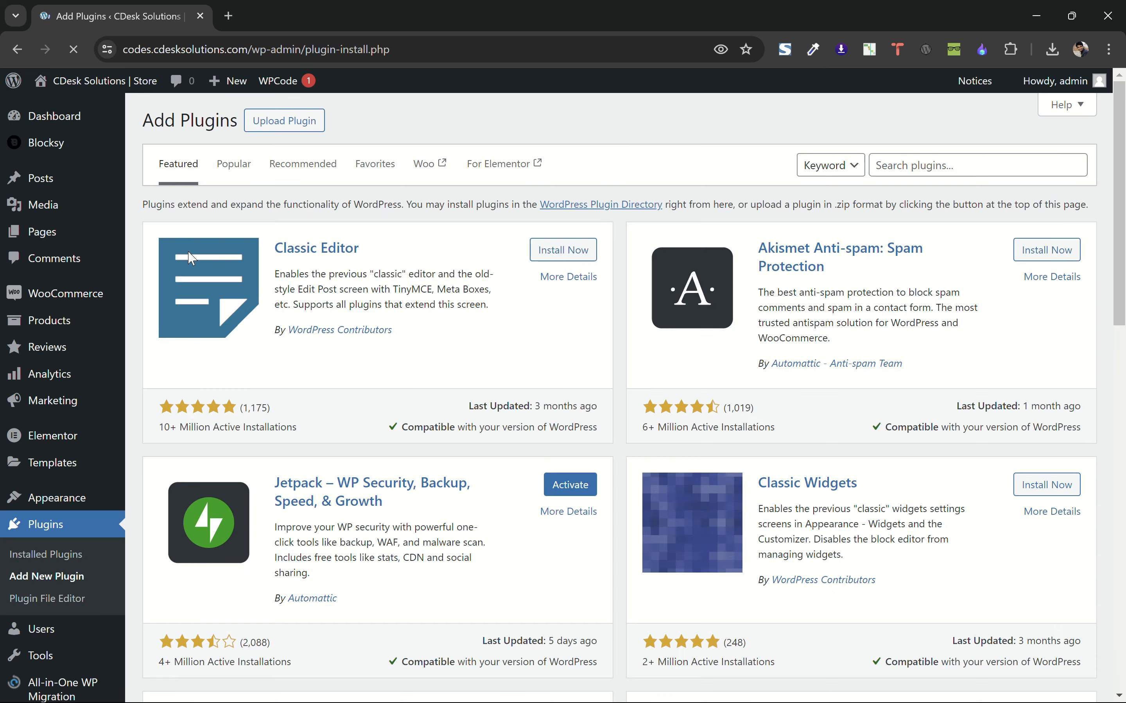
{"action": "type", "text": "code snippets"}
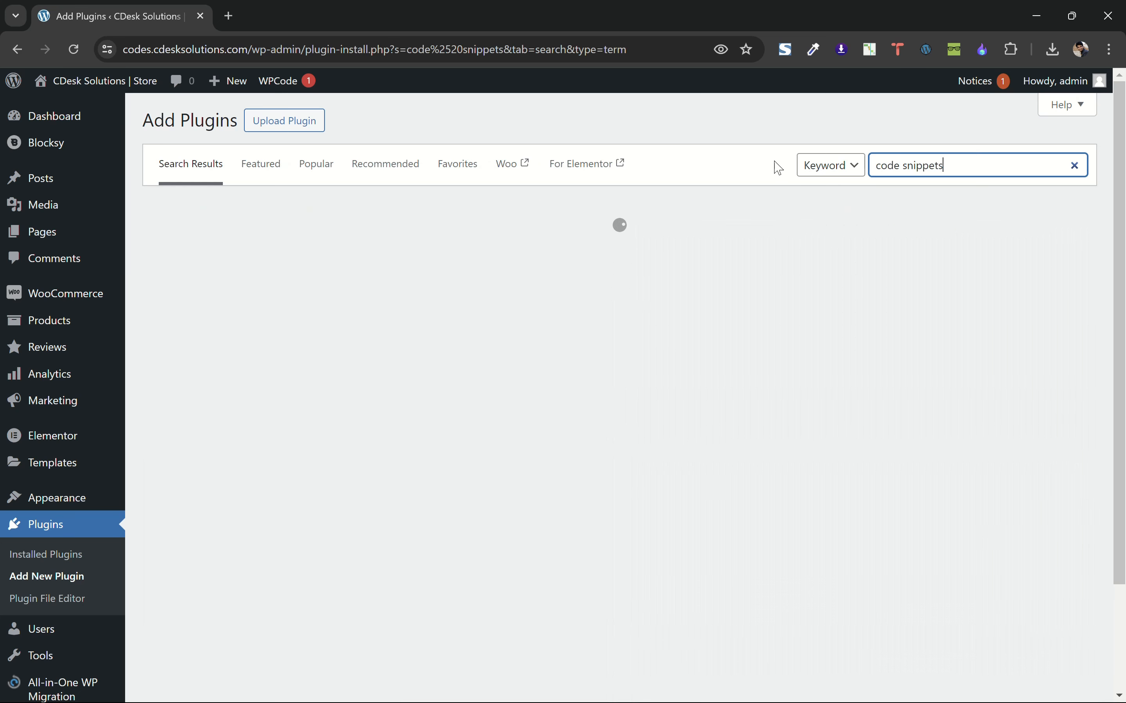
{"action": "mouse_move", "coordinate": [780, 163]}
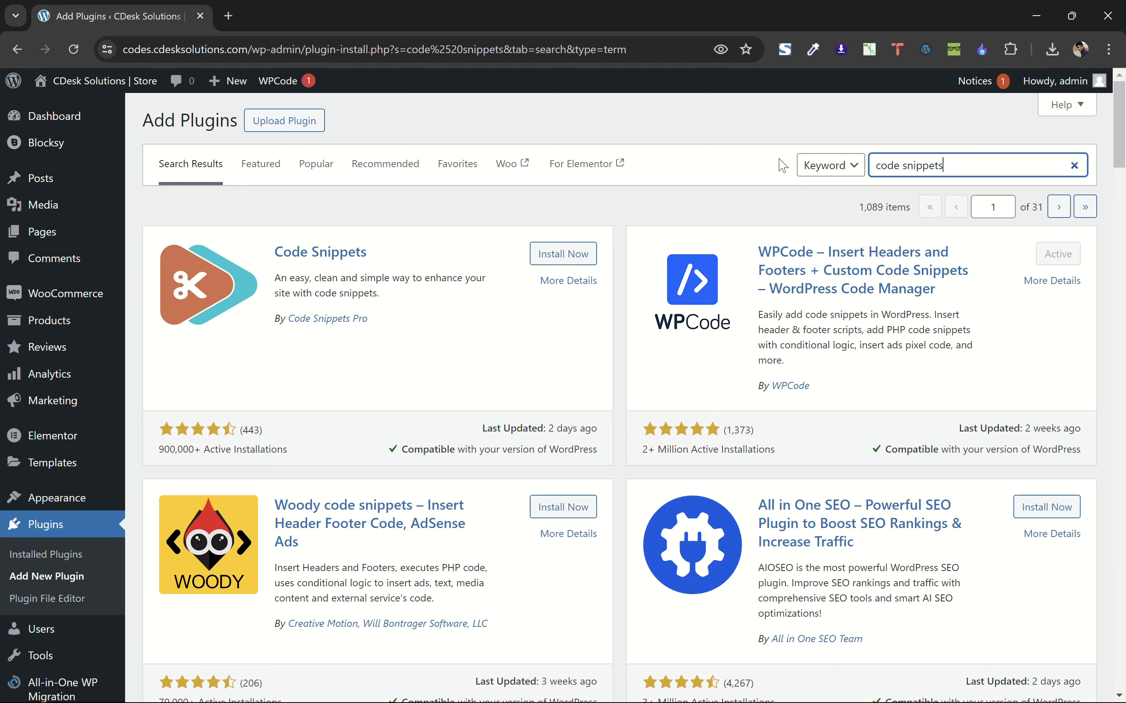
{"action": "mouse_move", "coordinate": [1005, 279]}
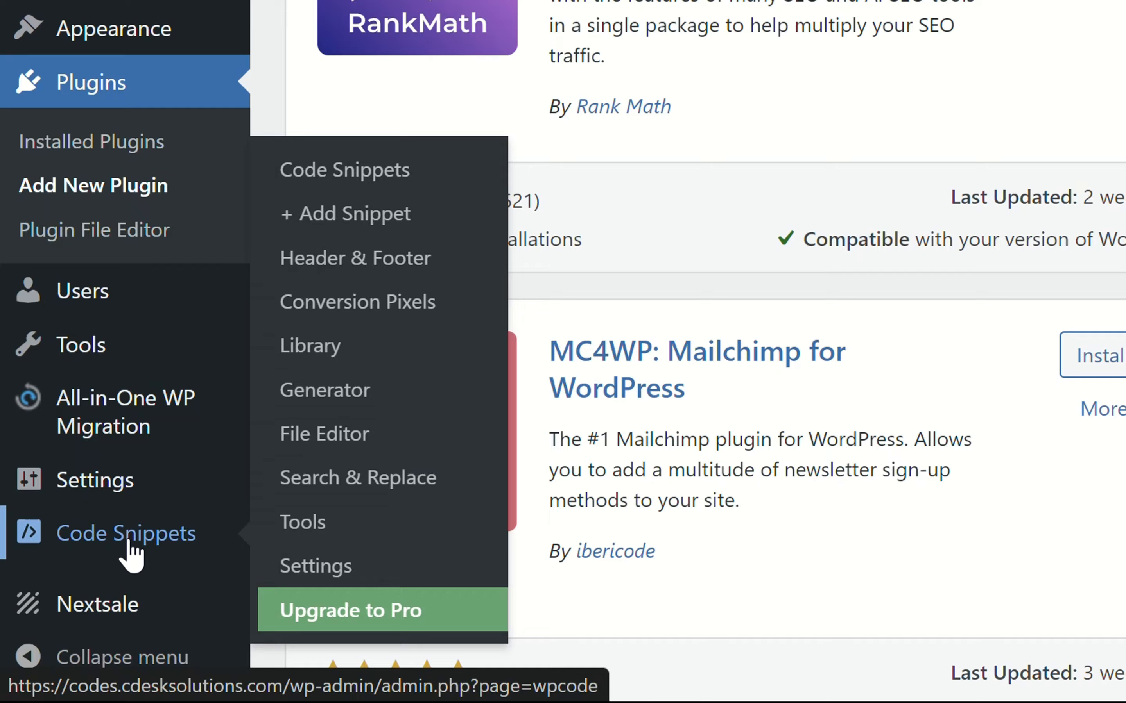
{"action": "mouse_move", "coordinate": [356, 215]}
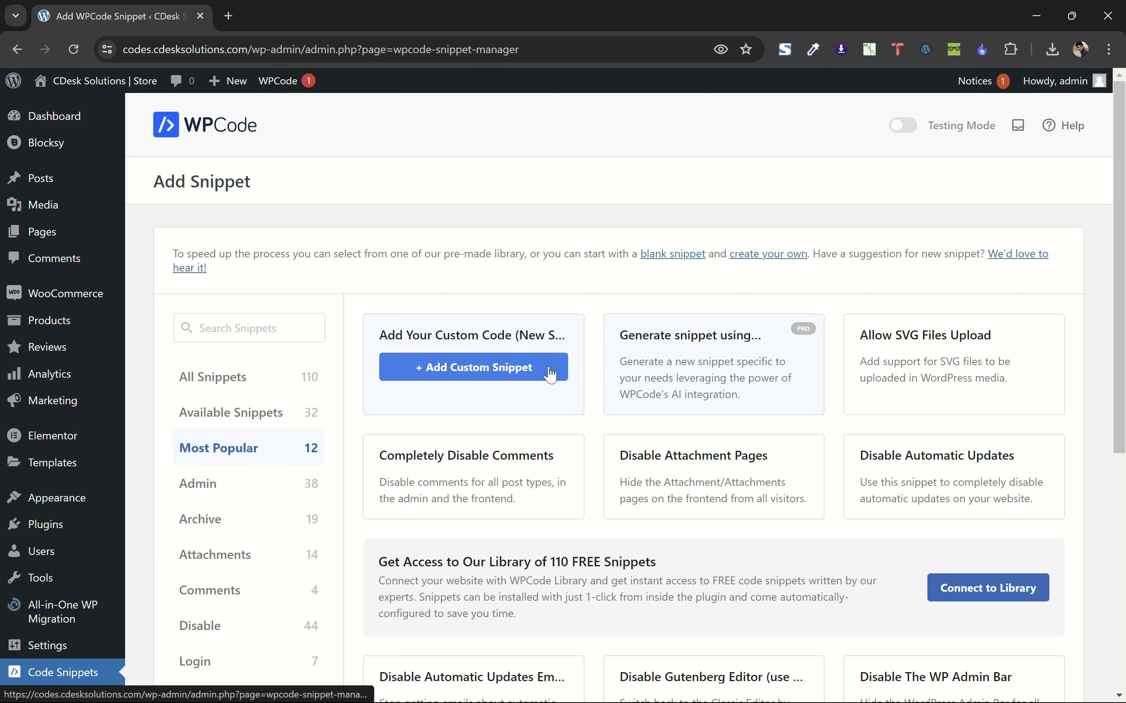
- Create the Disable Payment Gateways PHP snippet with the pasted code and save it as active
{"action": "left_click", "coordinate": [472, 366]}
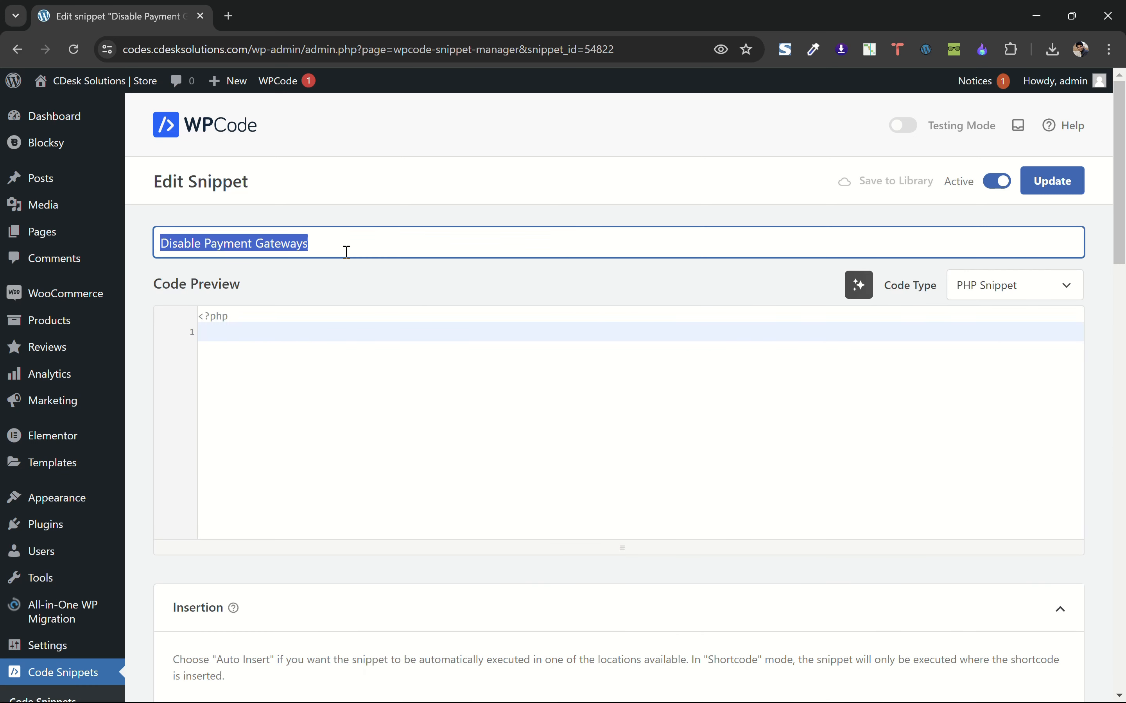
{"action": "left_click", "coordinate": [309, 242]}
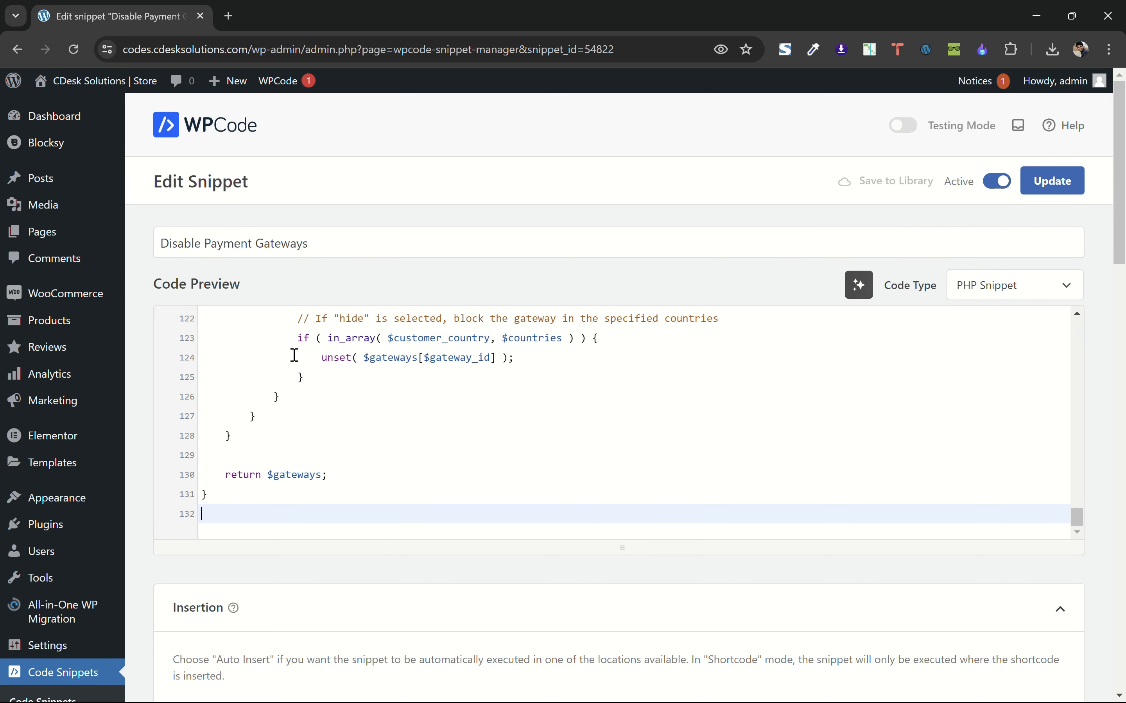
{"action": "mouse_move", "coordinate": [946, 485]}
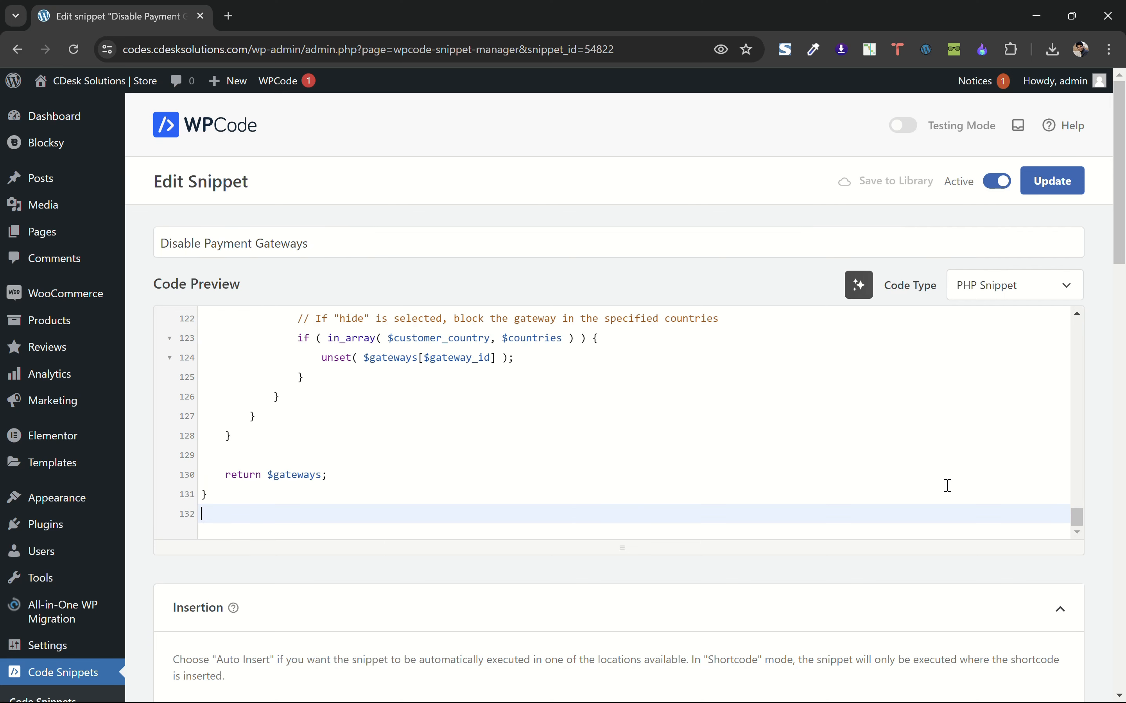
{"action": "left_click", "coordinate": [1013, 285]}
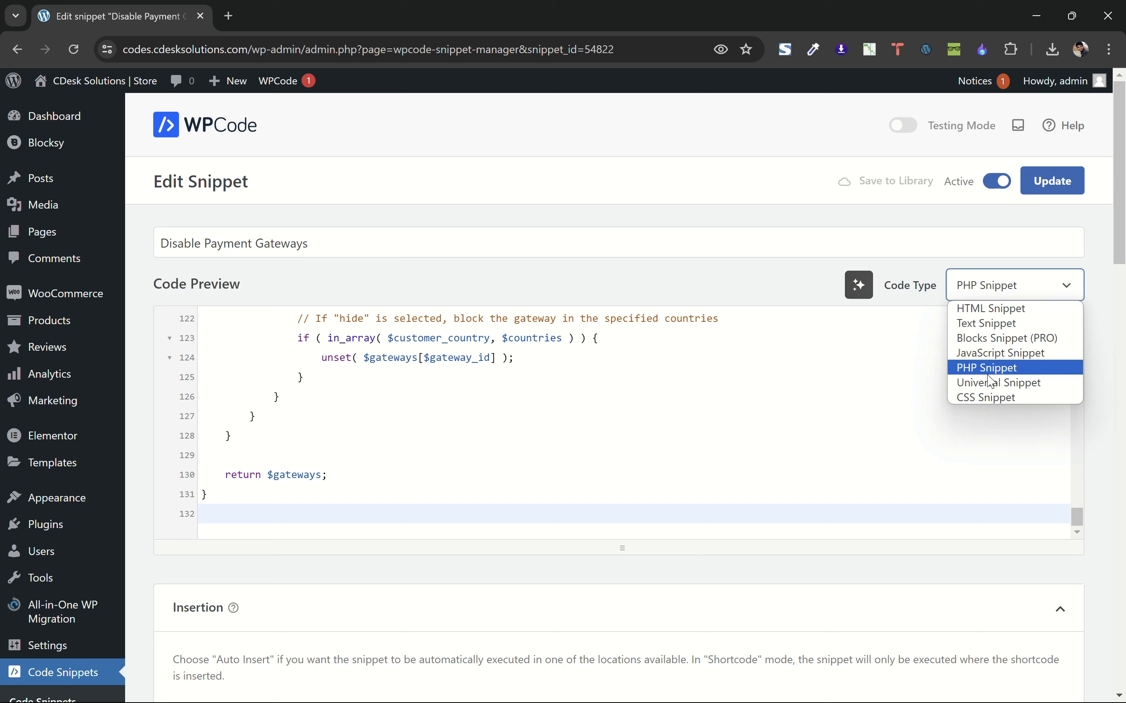
{"action": "left_click", "coordinate": [987, 366]}
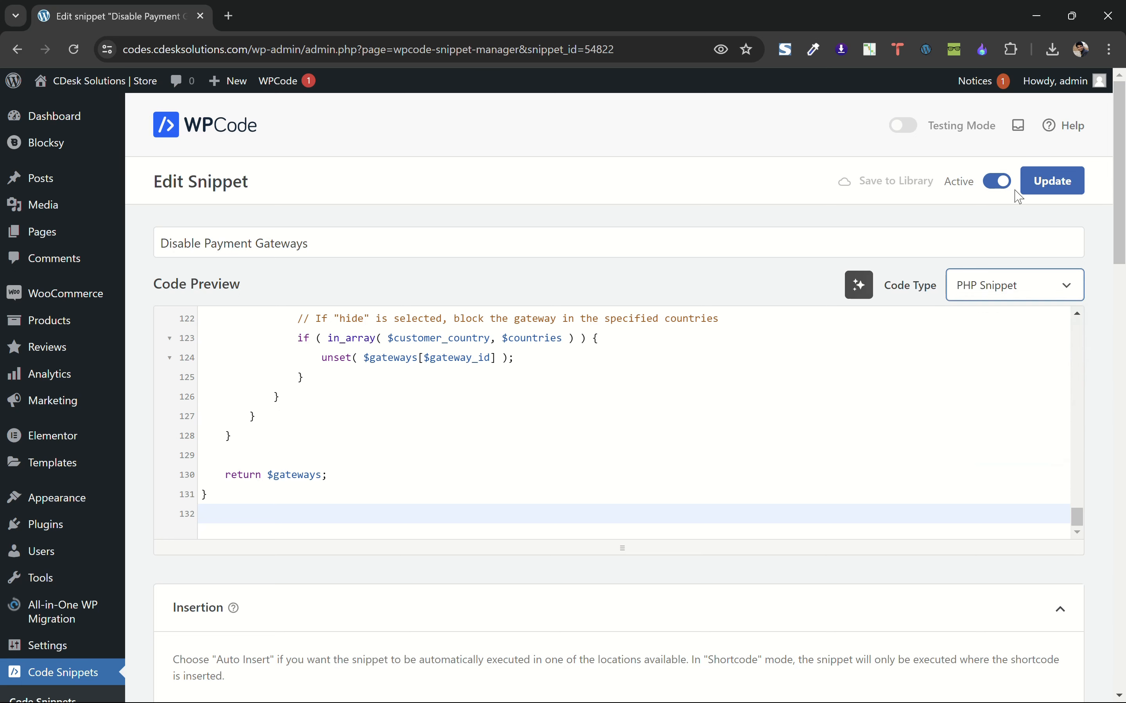
{"action": "left_click", "coordinate": [1051, 180]}
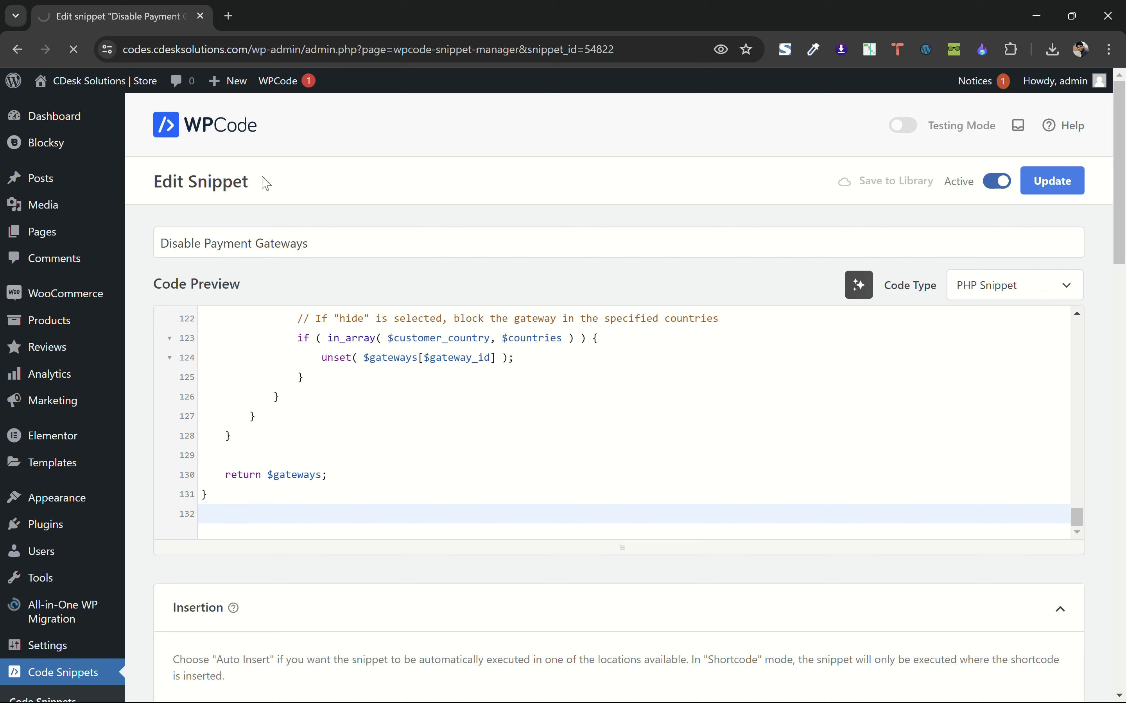
{"action": "left_click", "coordinate": [1051, 180]}
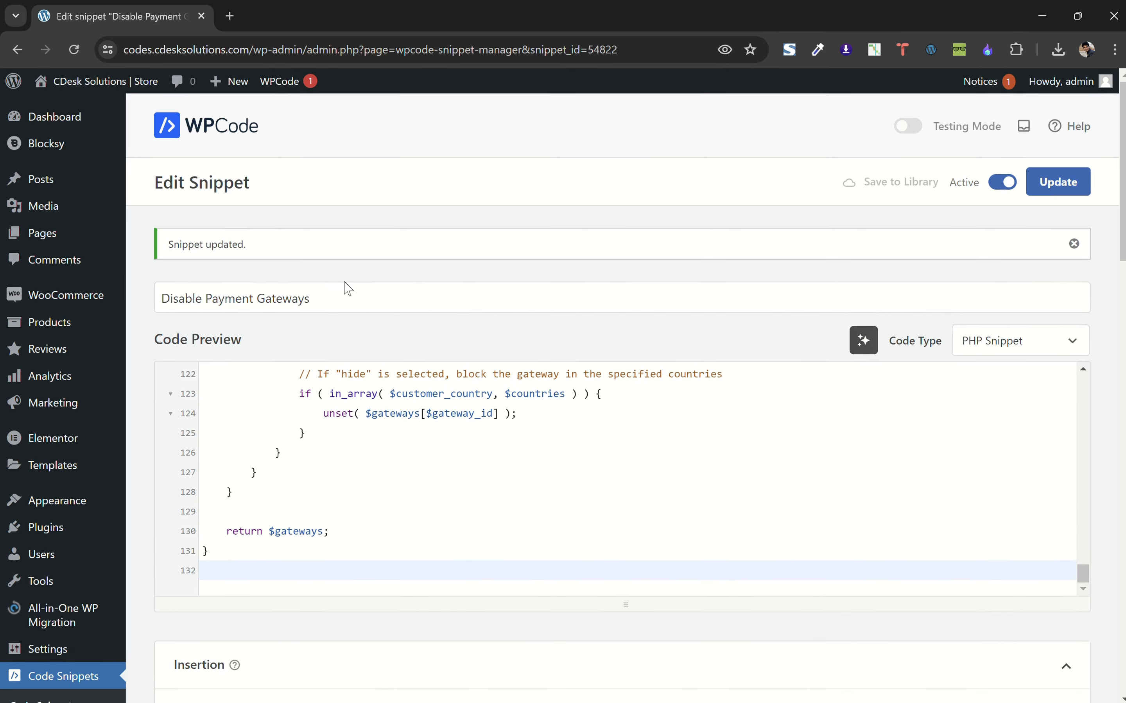
{"action": "mouse_move", "coordinate": [95, 411]}
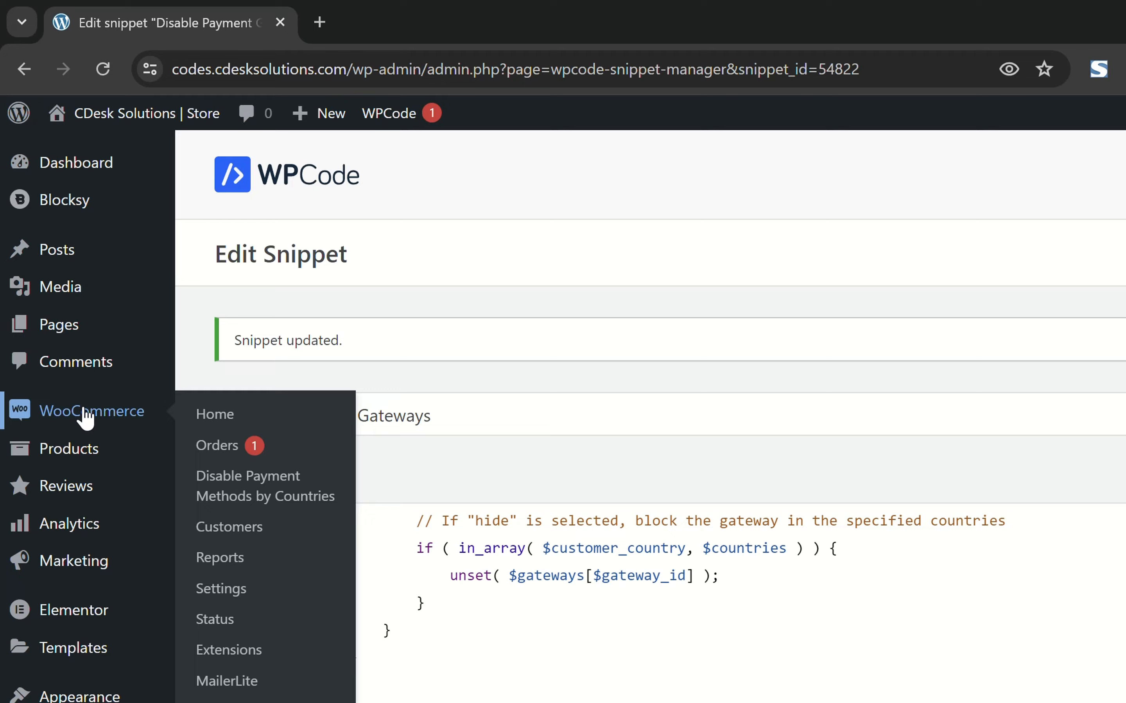
- Go to WooCommerce's Disable Payment Methods by Countries settings listing UPI QR Code, PayPal and Stripe
{"action": "scroll", "scroll_direction": "down", "scroll_amount": 3}
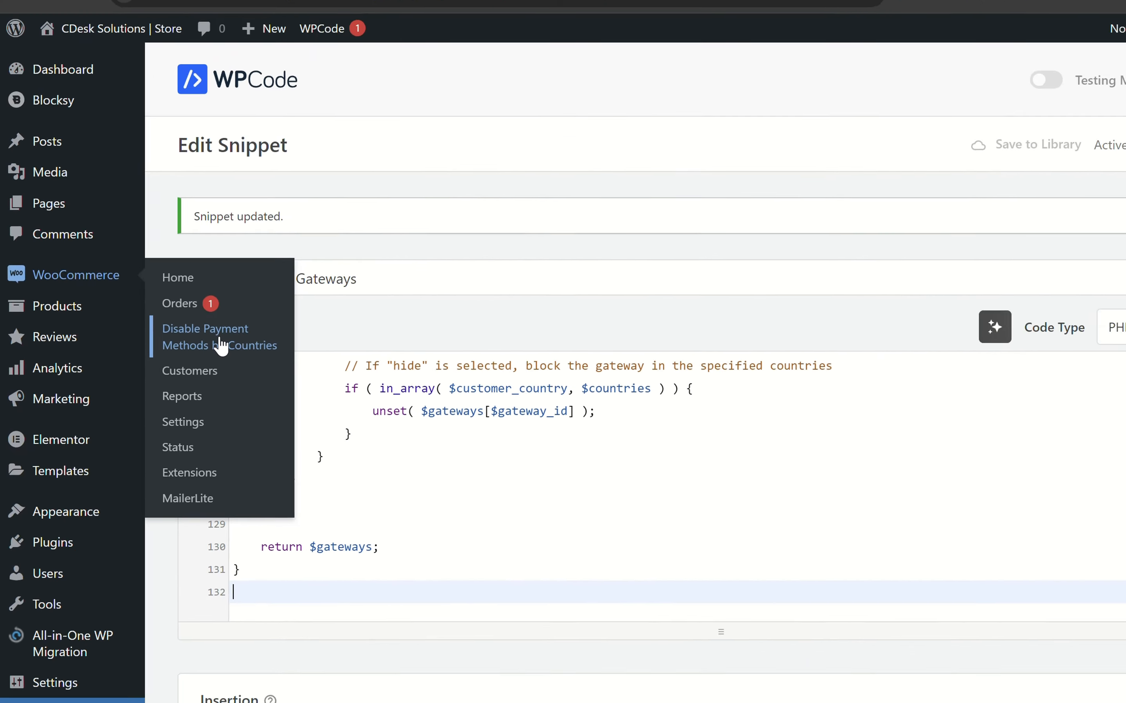
{"action": "left_click", "coordinate": [219, 336]}
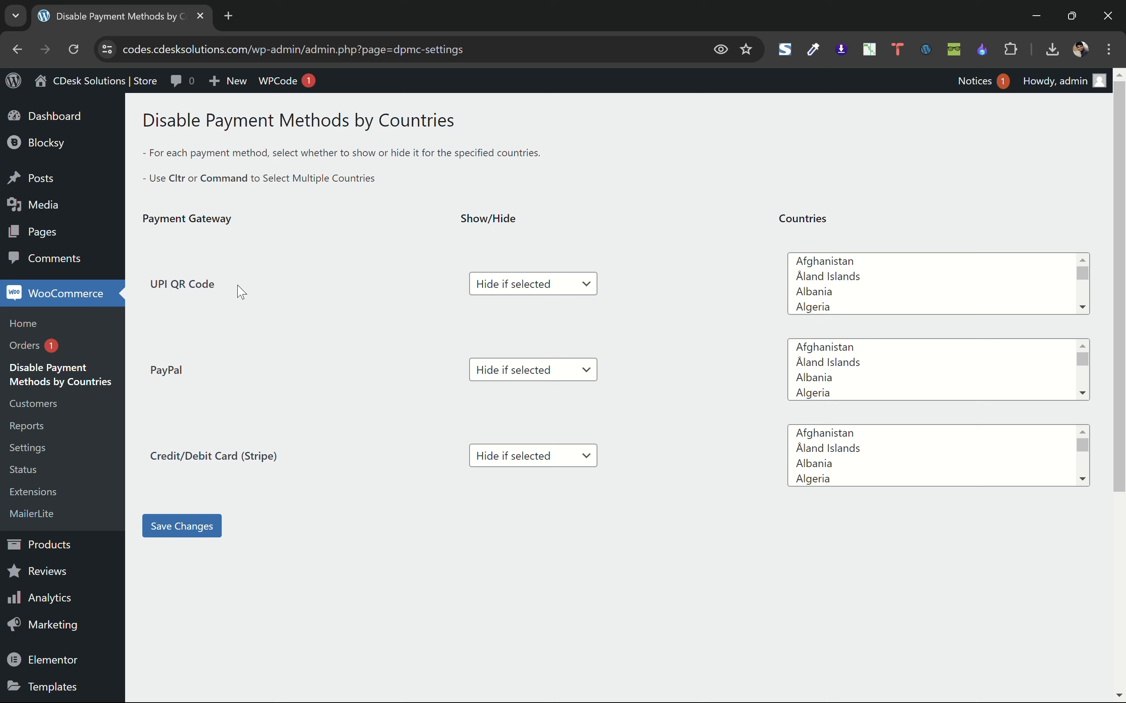
{"action": "mouse_move", "coordinate": [623, 288]}
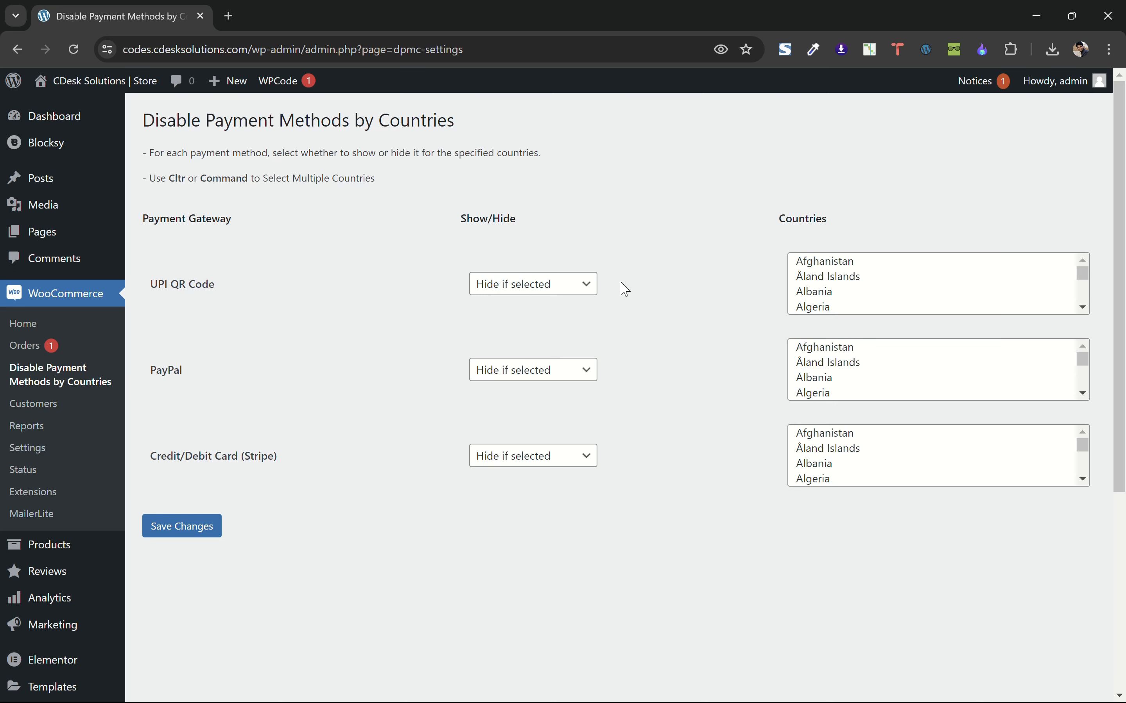
{"action": "mouse_move", "coordinate": [172, 314]}
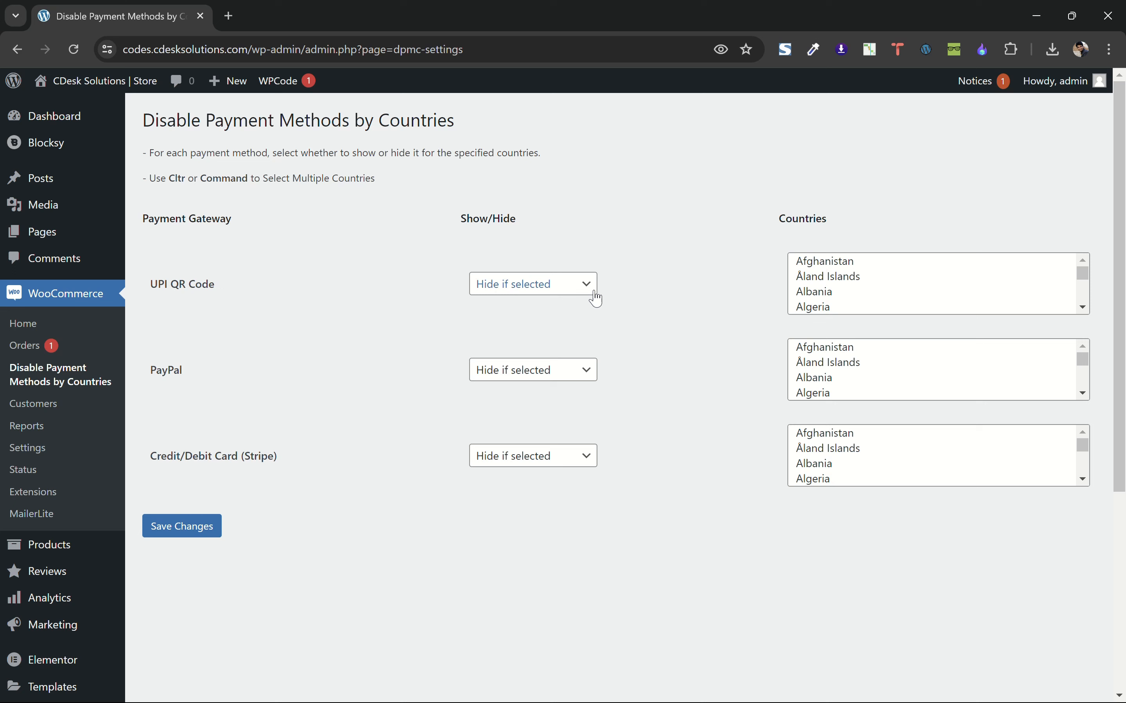
{"action": "mouse_move", "coordinate": [582, 306]}
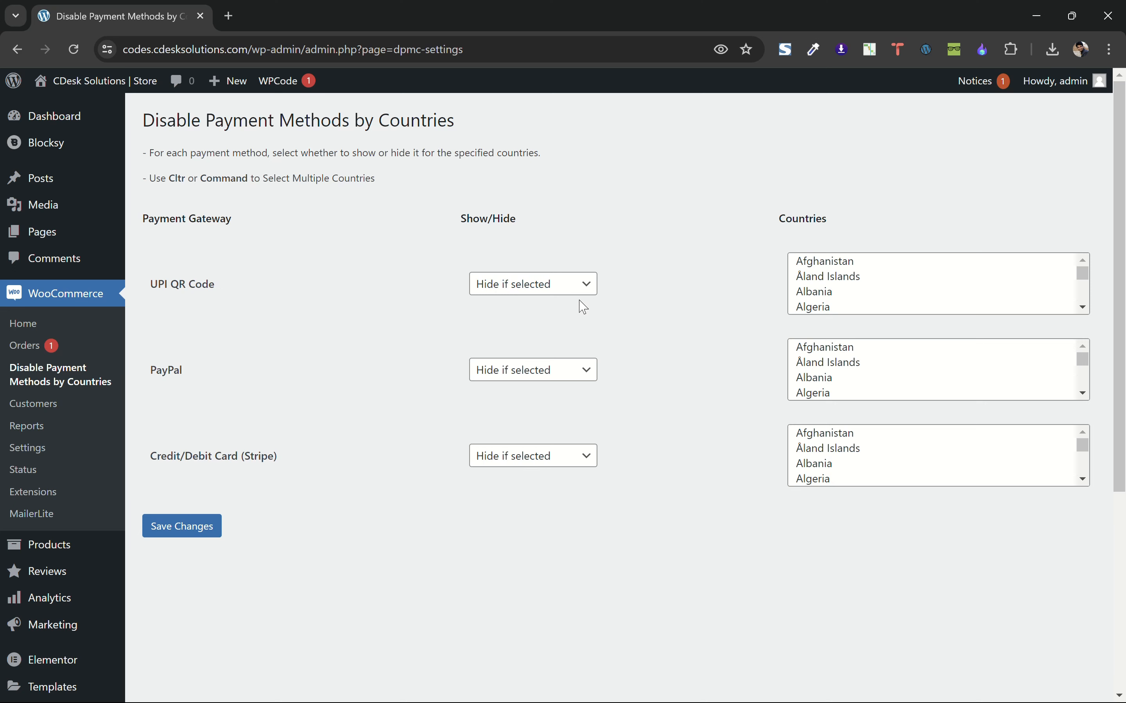
- Set UPI QR Code to show only for India and keep PayPal hidden for India
{"action": "left_click", "coordinate": [532, 284]}
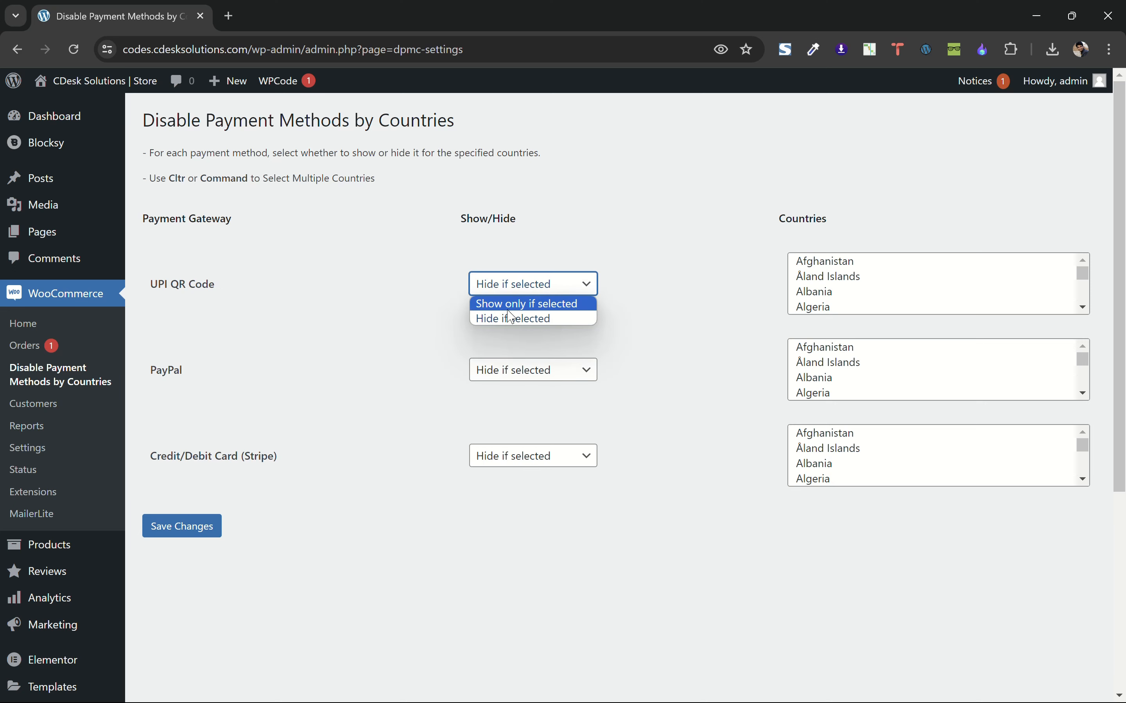
{"action": "left_click", "coordinate": [525, 304]}
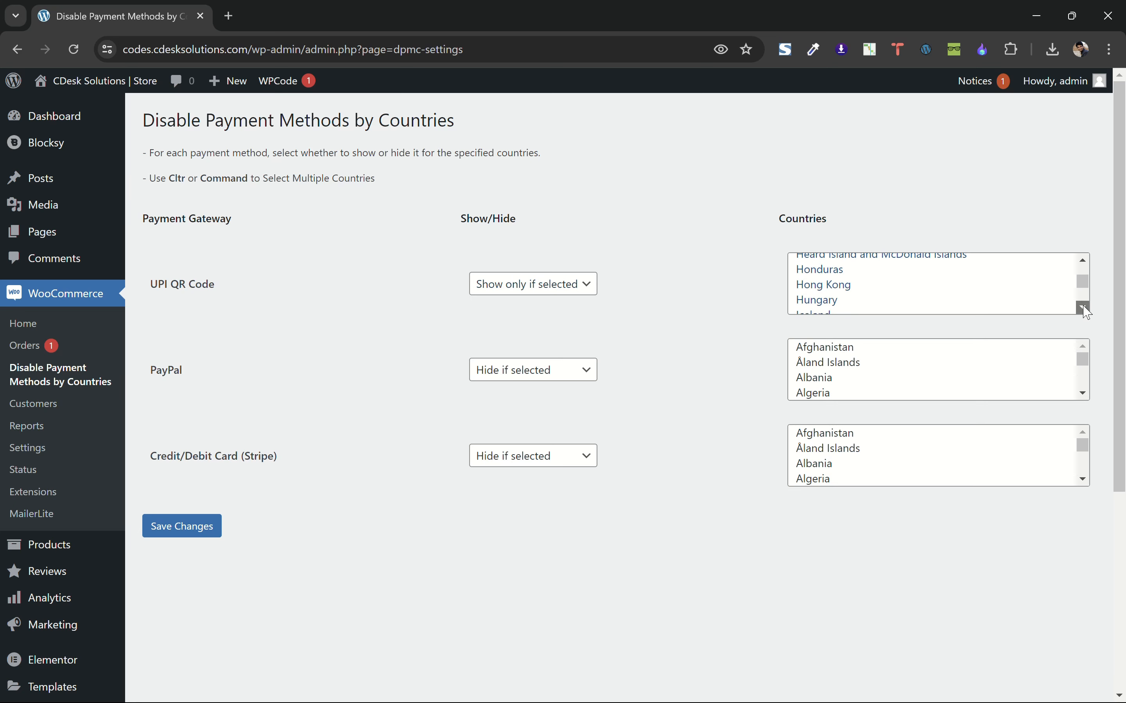
{"action": "left_click", "coordinate": [806, 299]}
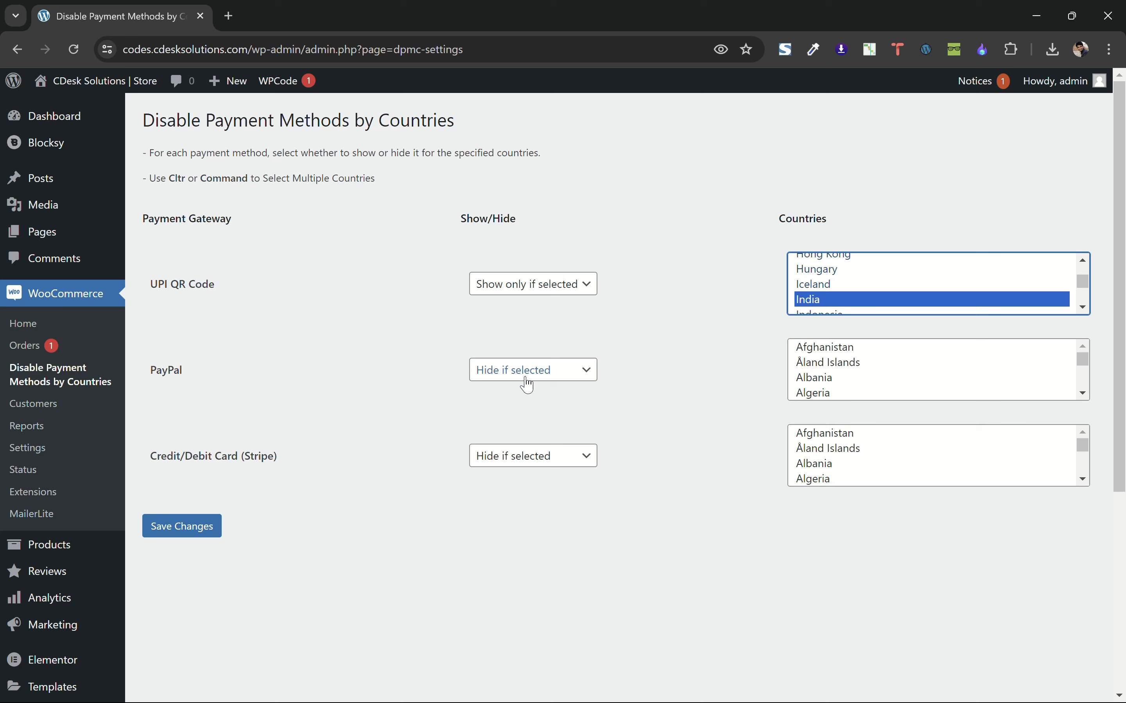
{"action": "mouse_move", "coordinate": [578, 385]}
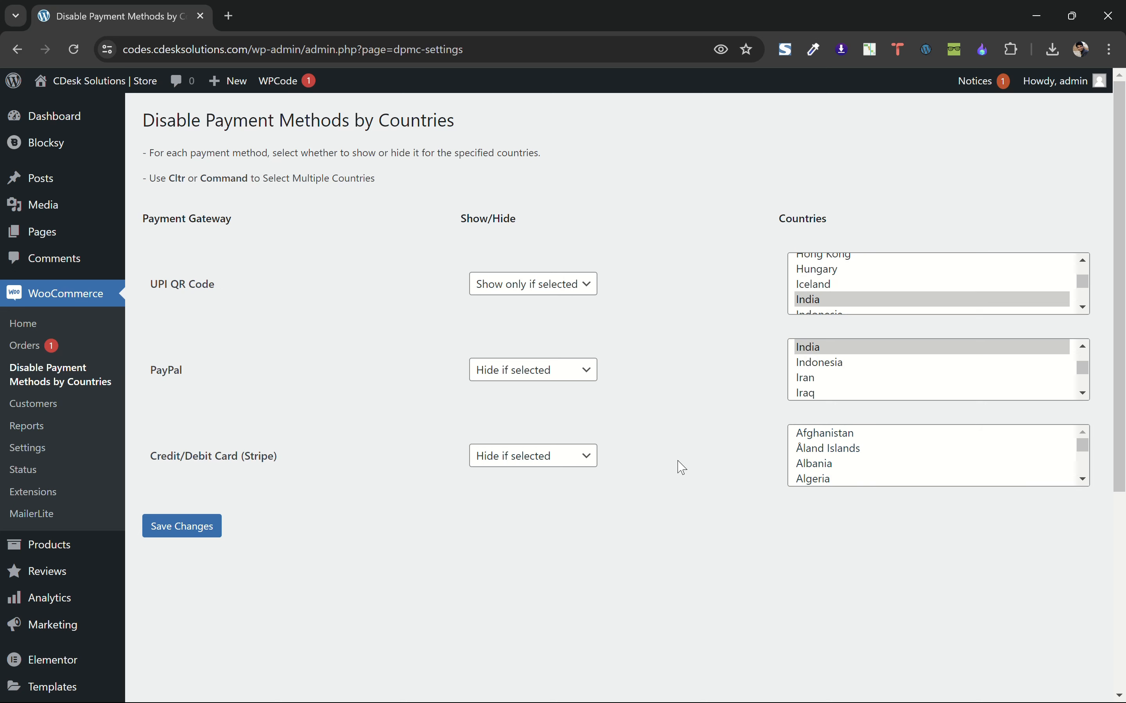
{"action": "mouse_move", "coordinate": [766, 381]}
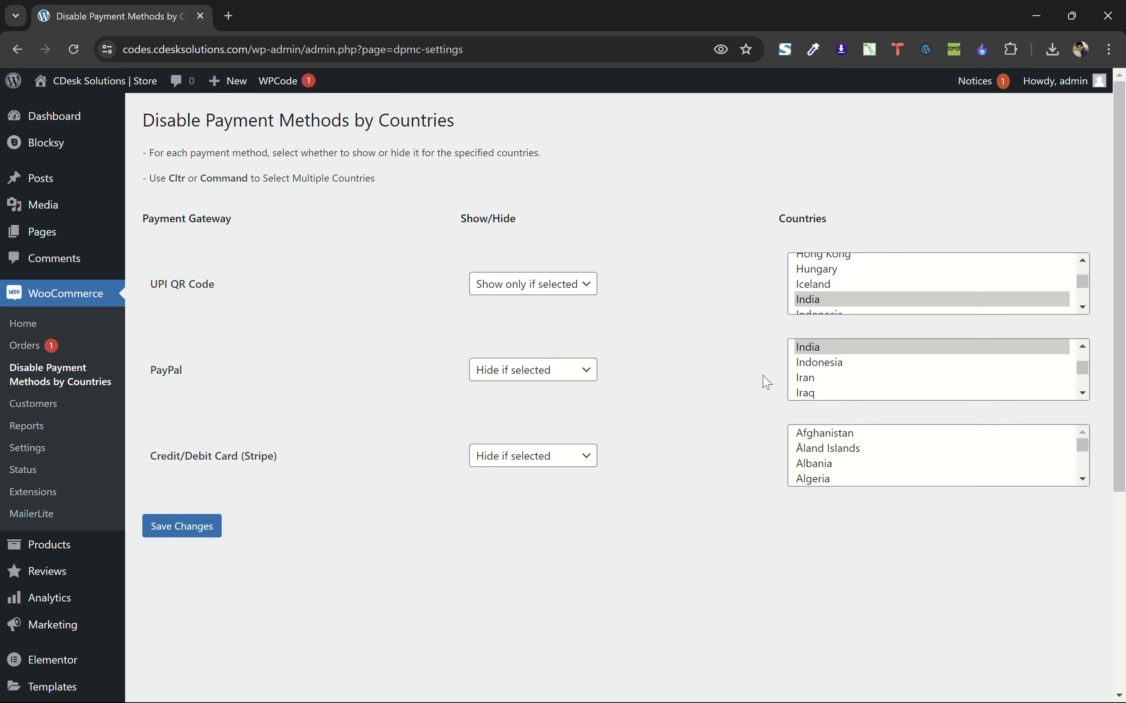
{"action": "left_click", "coordinate": [819, 362]}
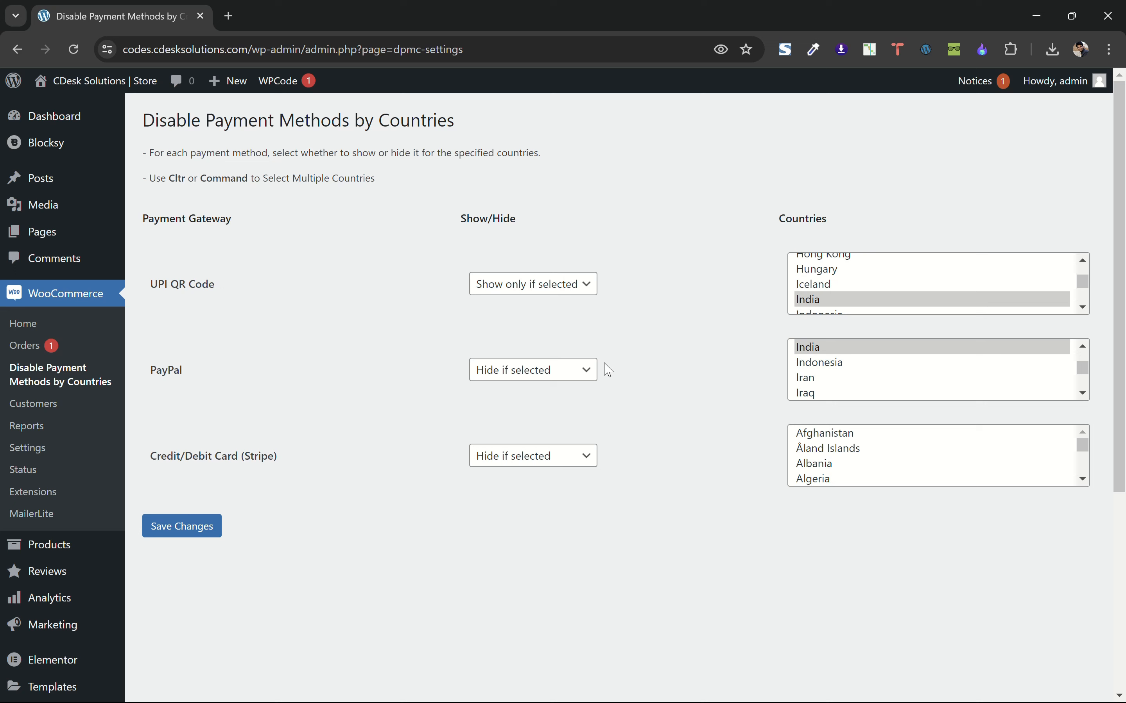
- Save the payment method country rules
{"action": "left_click", "coordinate": [180, 525]}
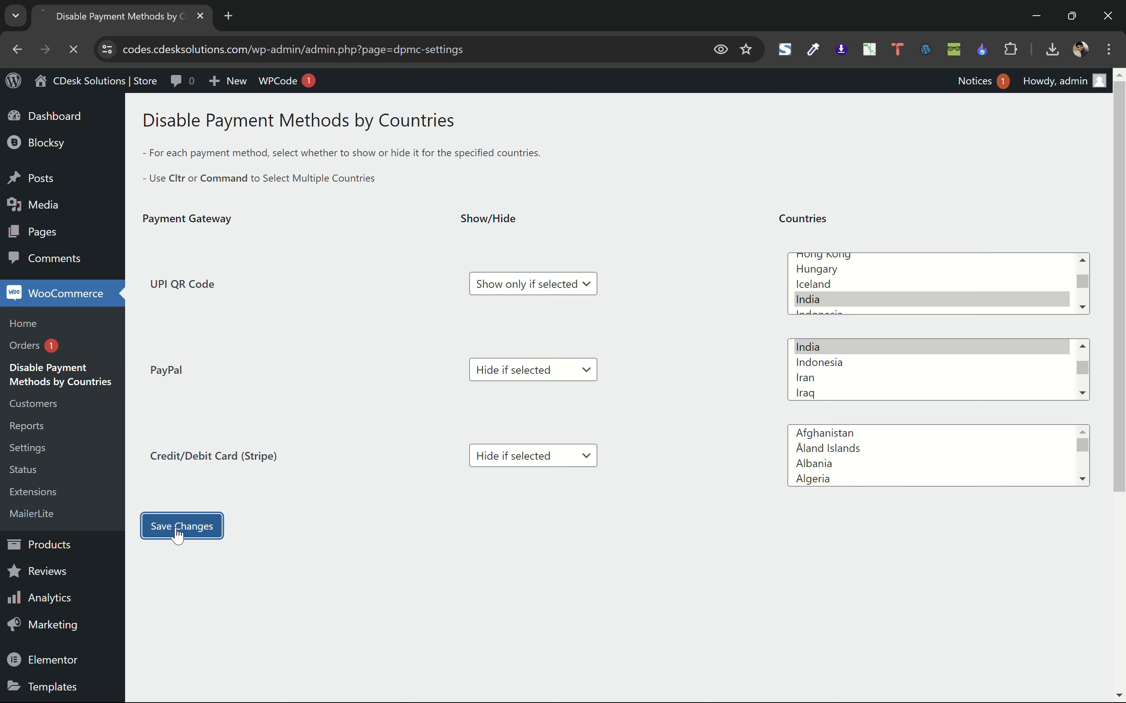
{"action": "left_click", "coordinate": [181, 526]}
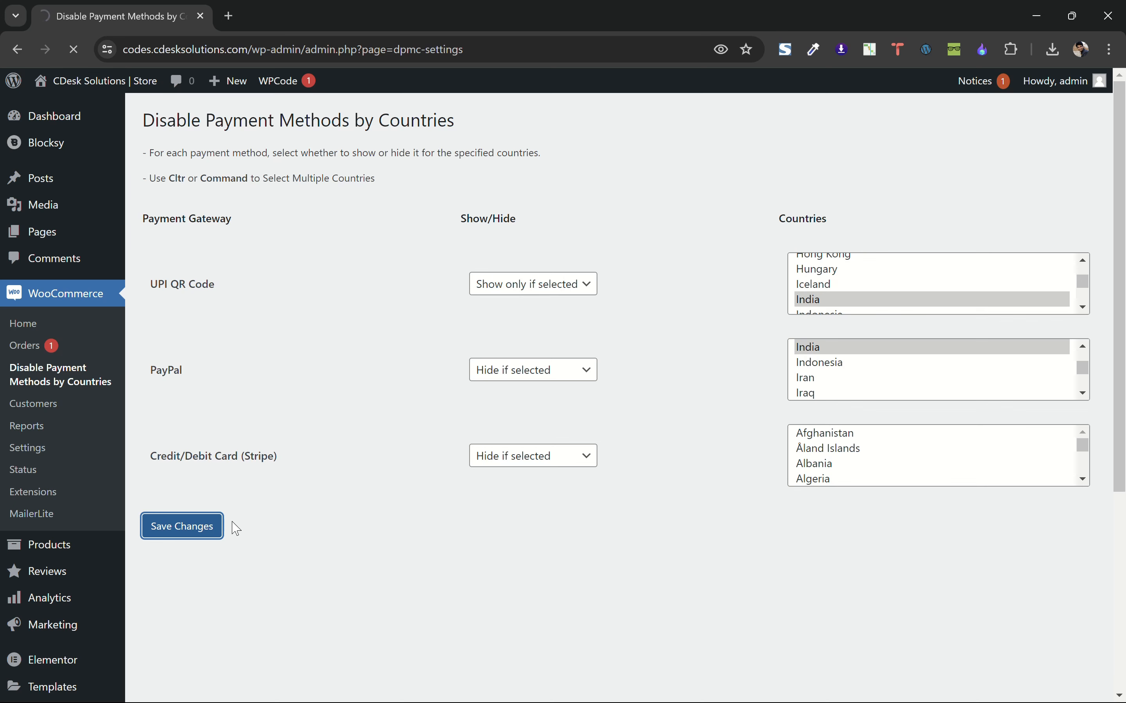
{"action": "left_click", "coordinate": [181, 526]}
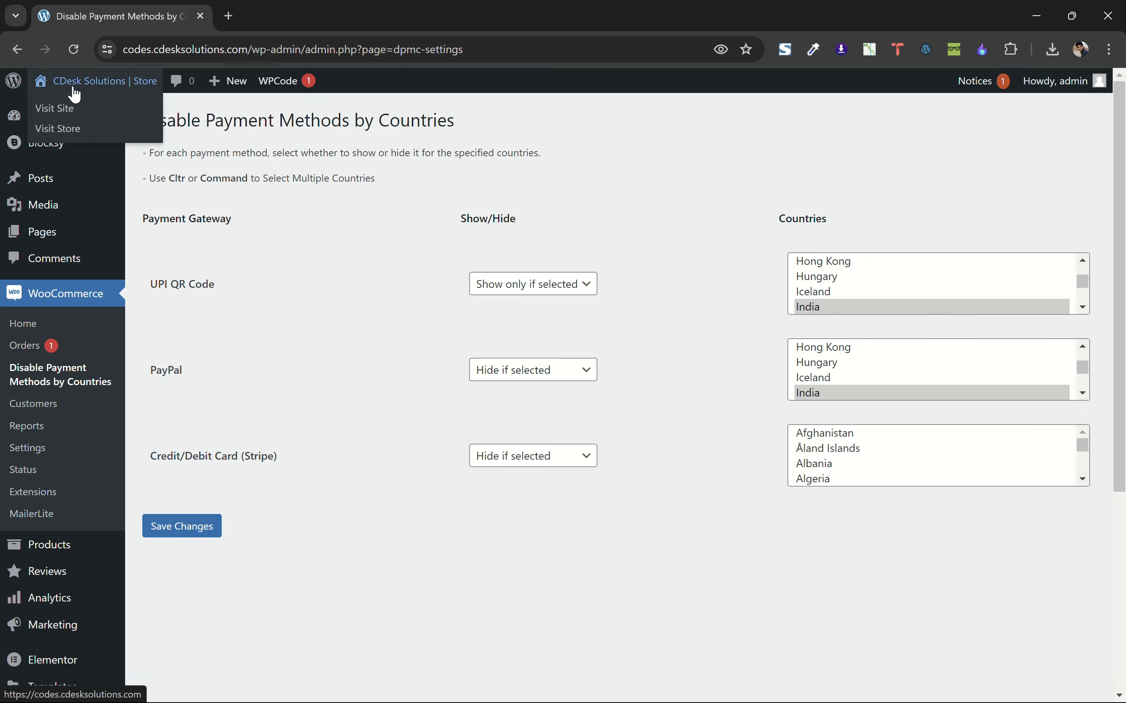
- Visit the store checkout and set the billing country to Hungary, showing $9.01 with PayPal and Stripe
{"action": "left_click", "coordinate": [57, 128]}
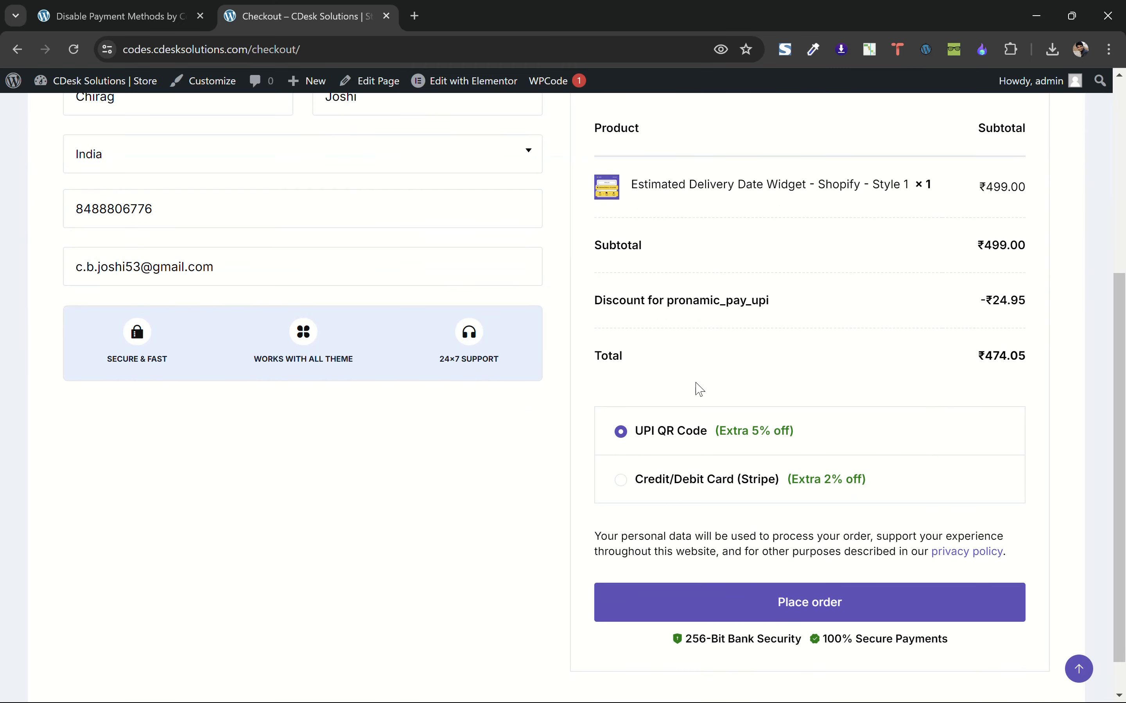
{"action": "mouse_move", "coordinate": [360, 388]}
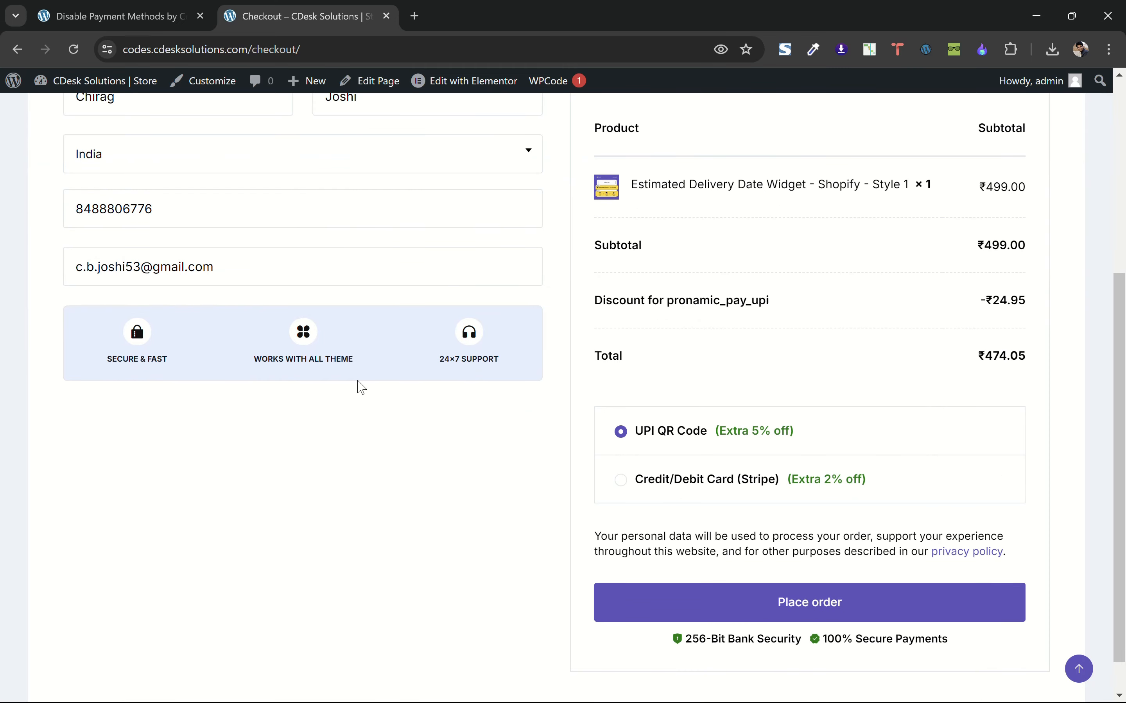
{"action": "left_click", "coordinate": [302, 154]}
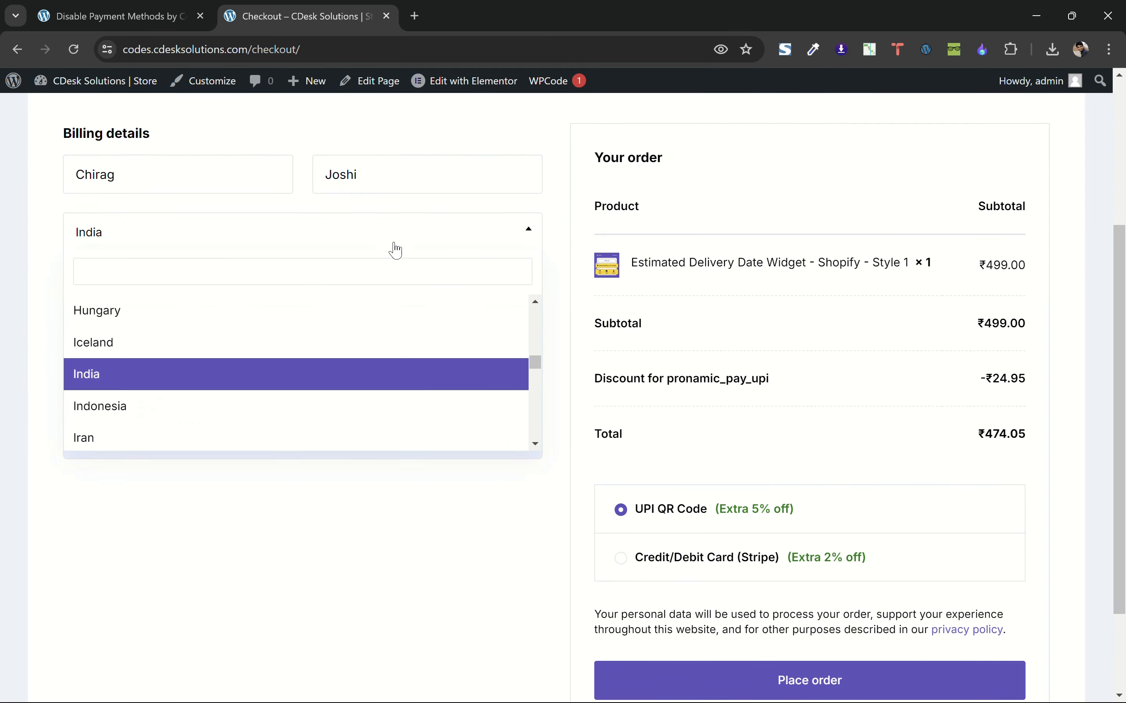
{"action": "left_click", "coordinate": [96, 310]}
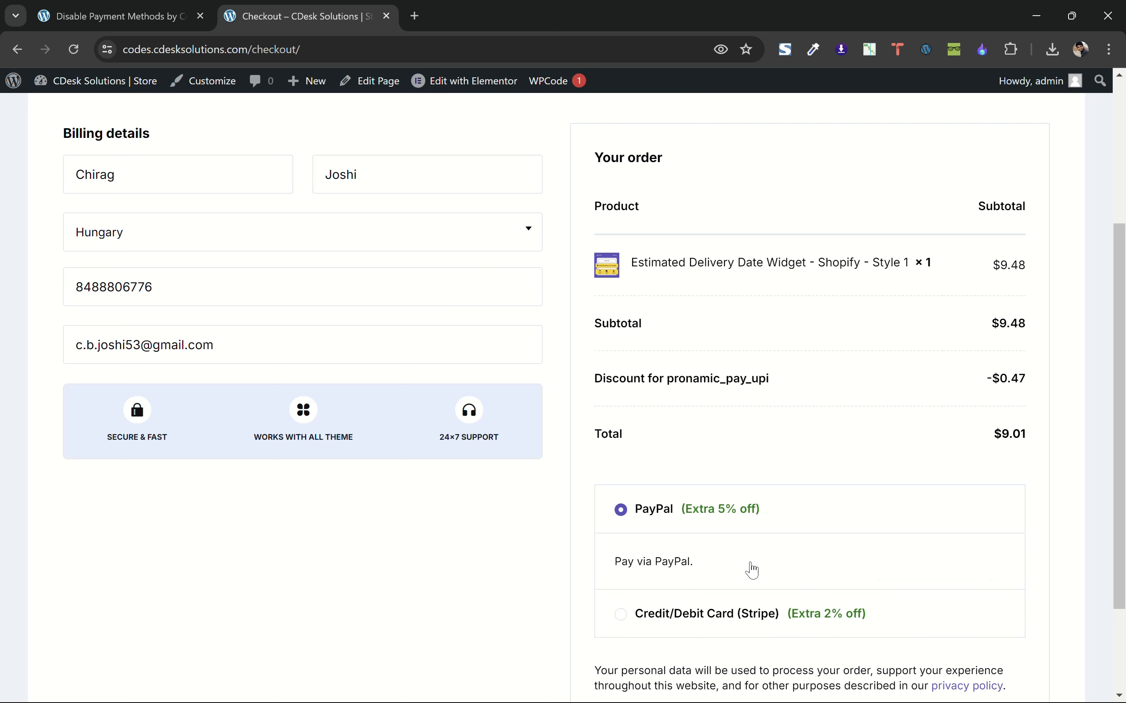
{"action": "mouse_move", "coordinate": [553, 418]}
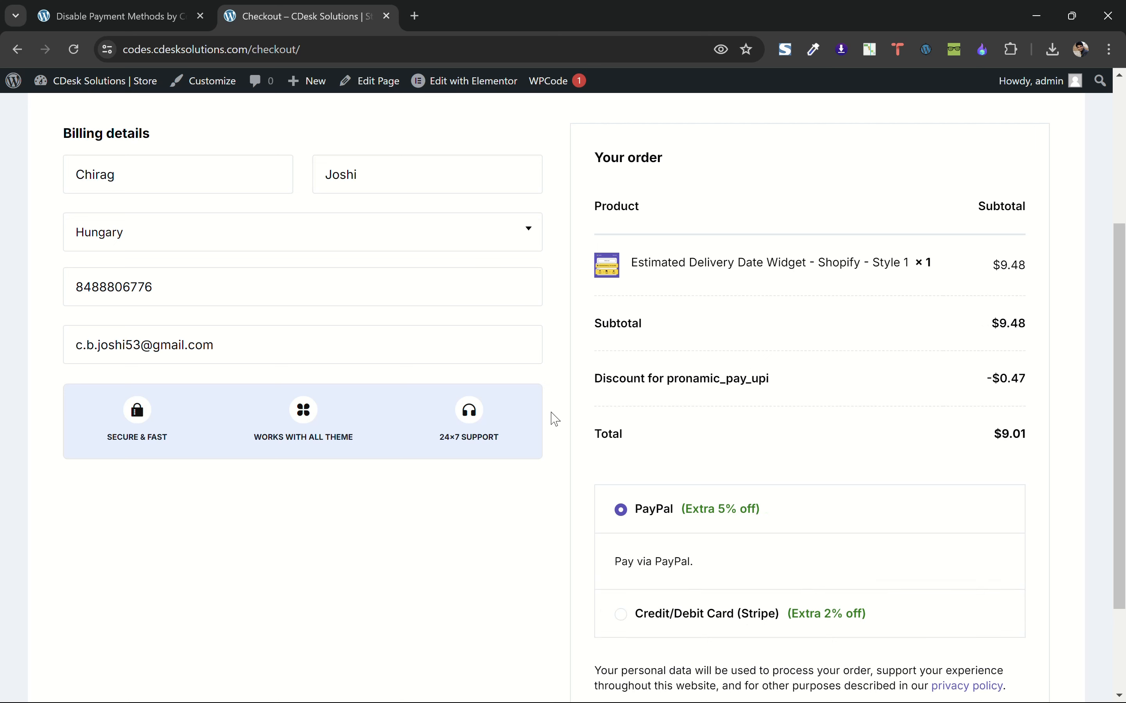